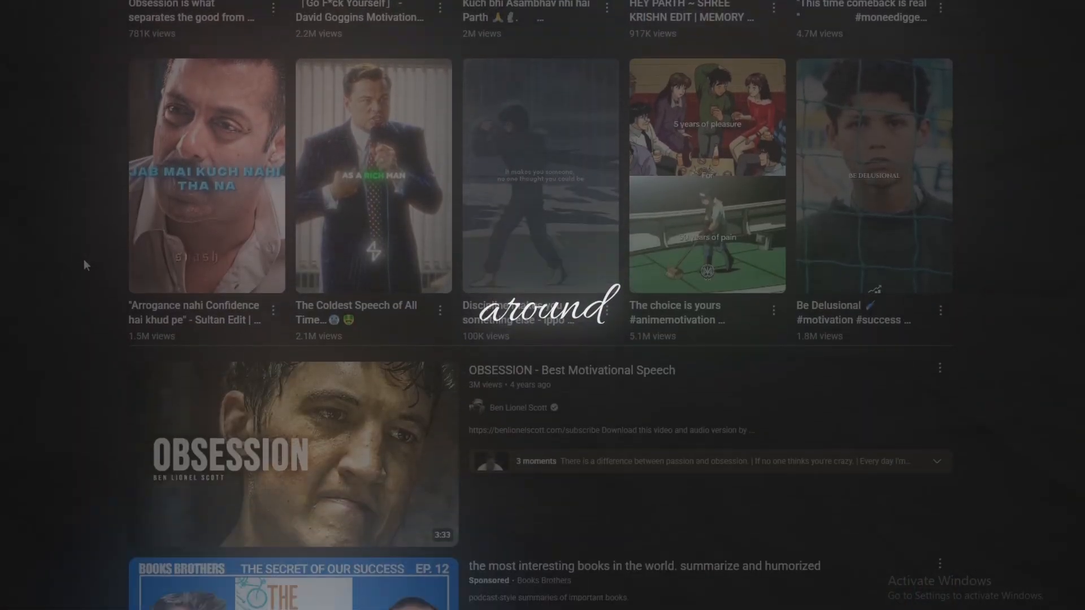
Scroll the YouTube feed, which shows watch history is off and no recommendations
scroll("down", 3)
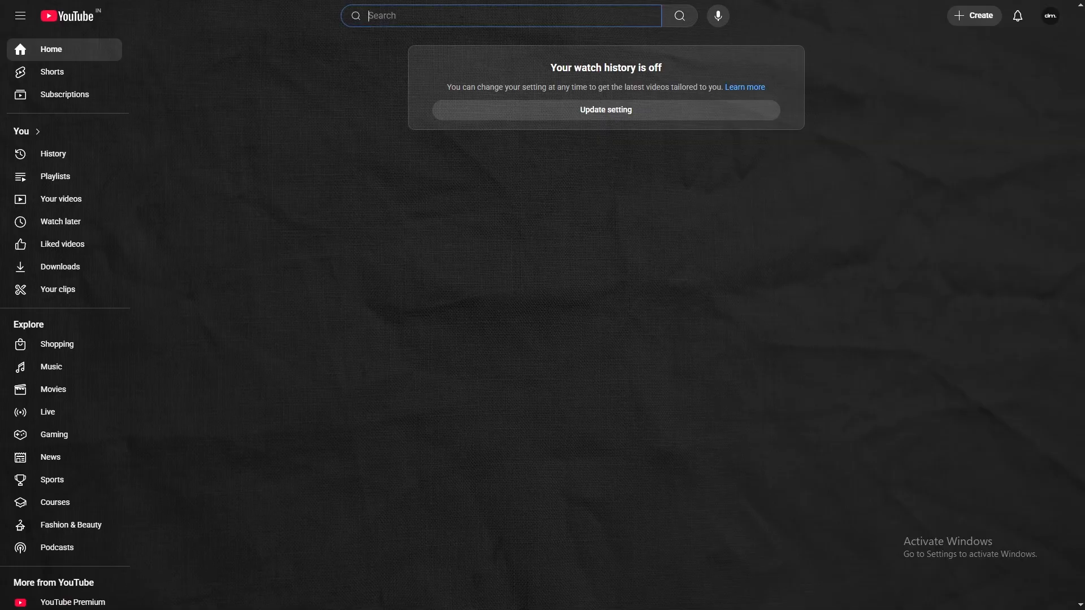
Search YouTube for 'David goggins'
type("David goggins")
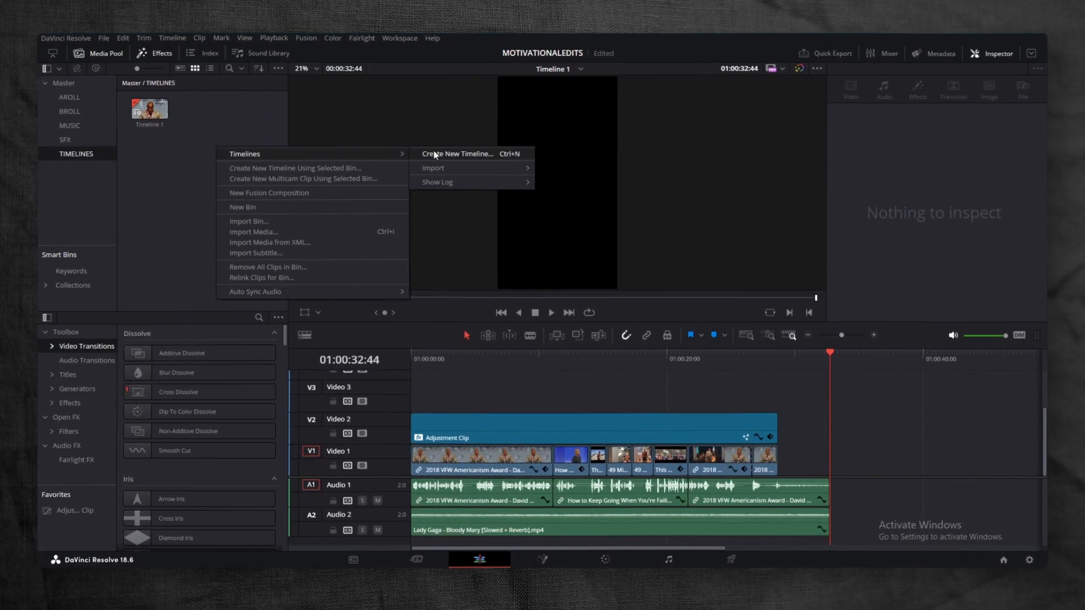
Create a new timeline with Use vertical resolution ticked for 1080x1920
left_click(457, 154)
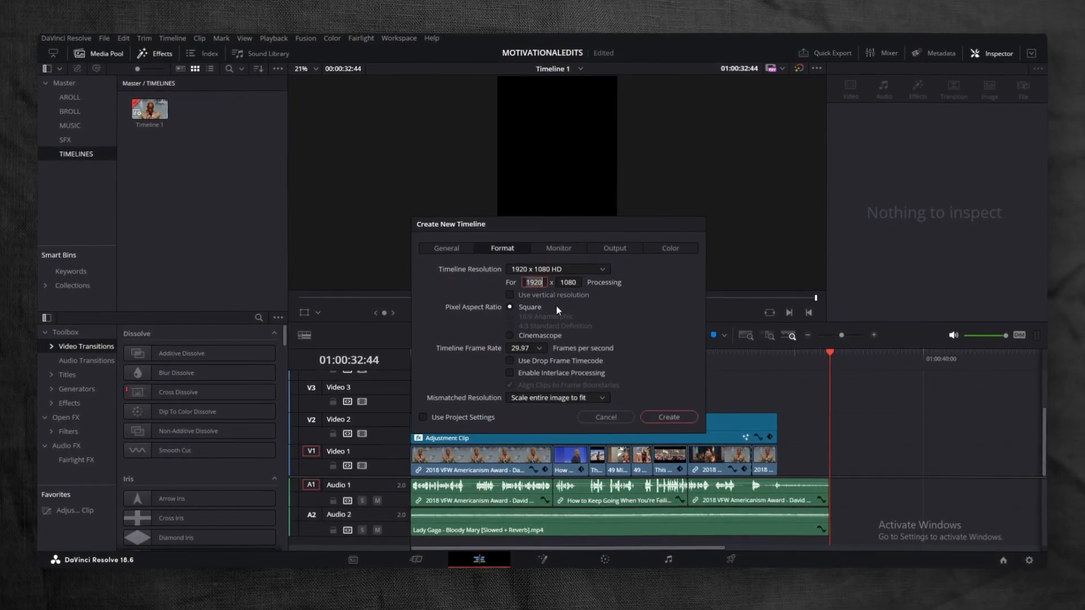
left_click(557, 269)
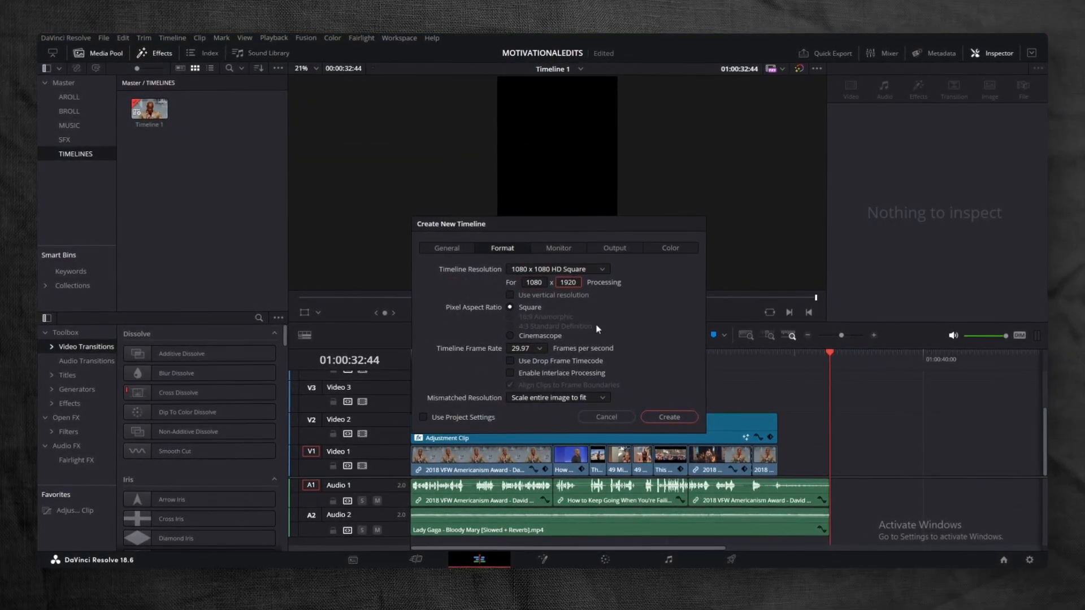
left_click(667, 417)
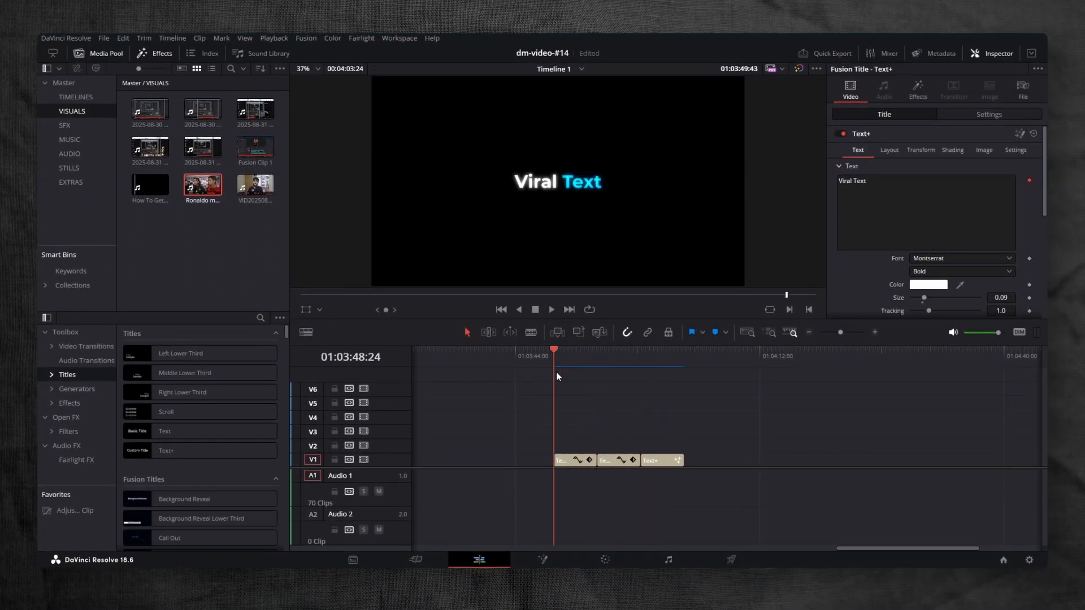
Open the new Text+ title clip in Fusion and retype its text as 'Viral Text'
left_click(660, 349)
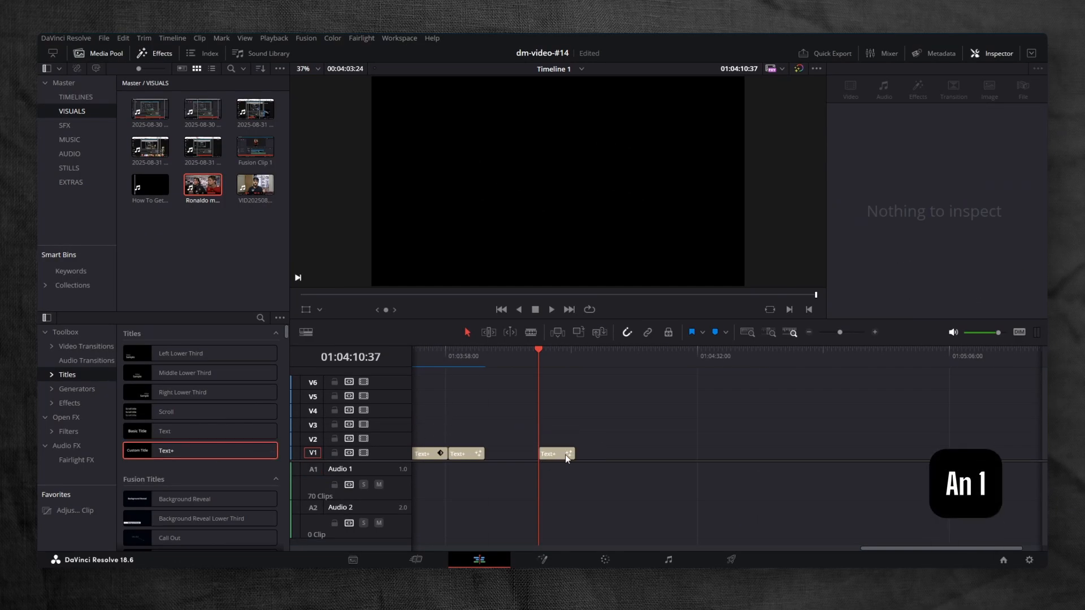
left_click(548, 453)
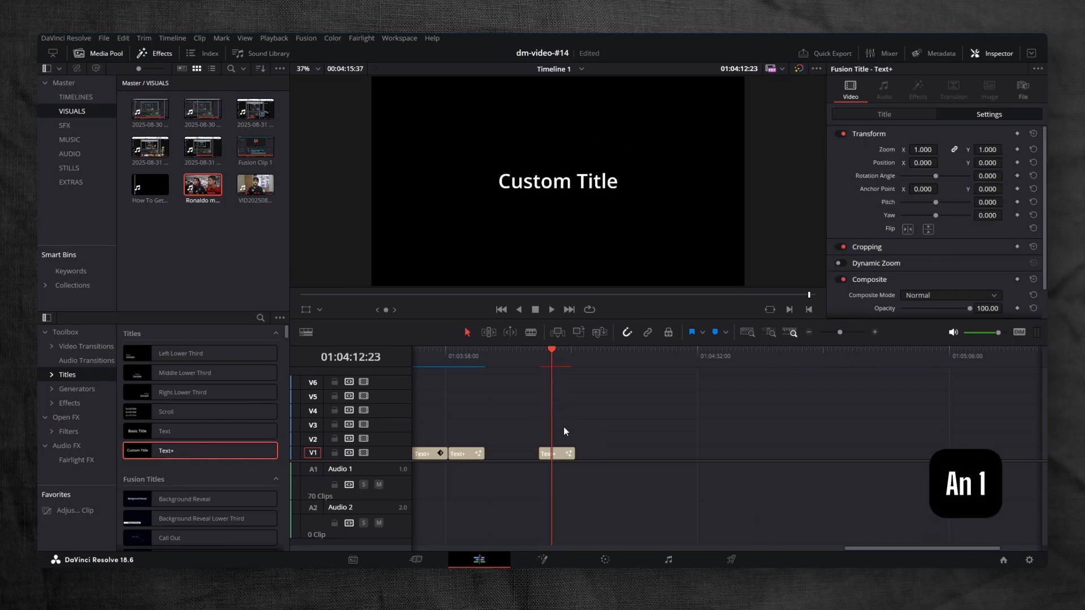
right_click(554, 453)
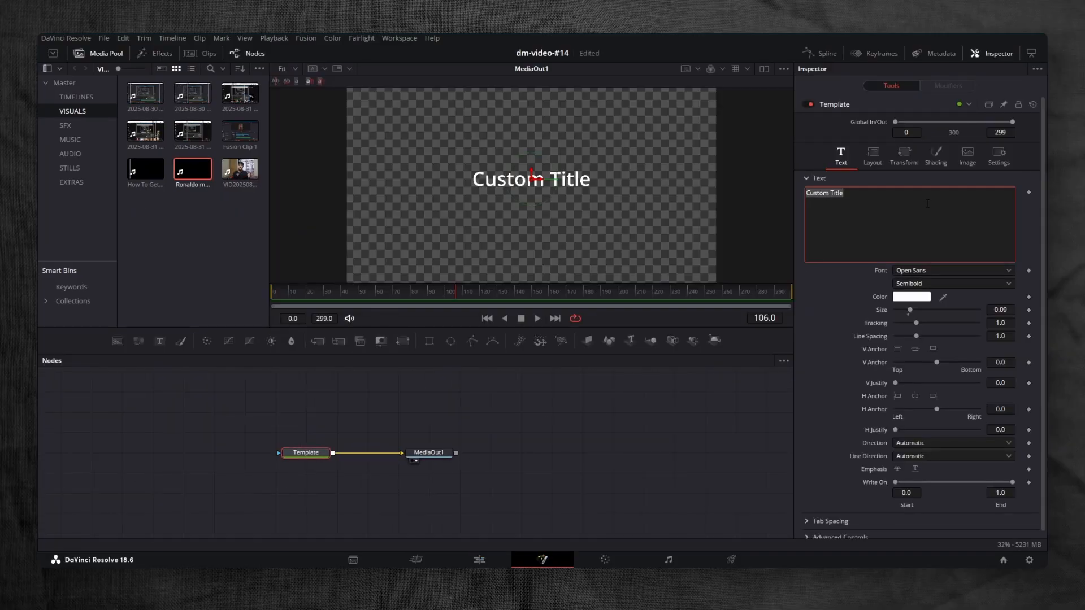
type("Viral Te")
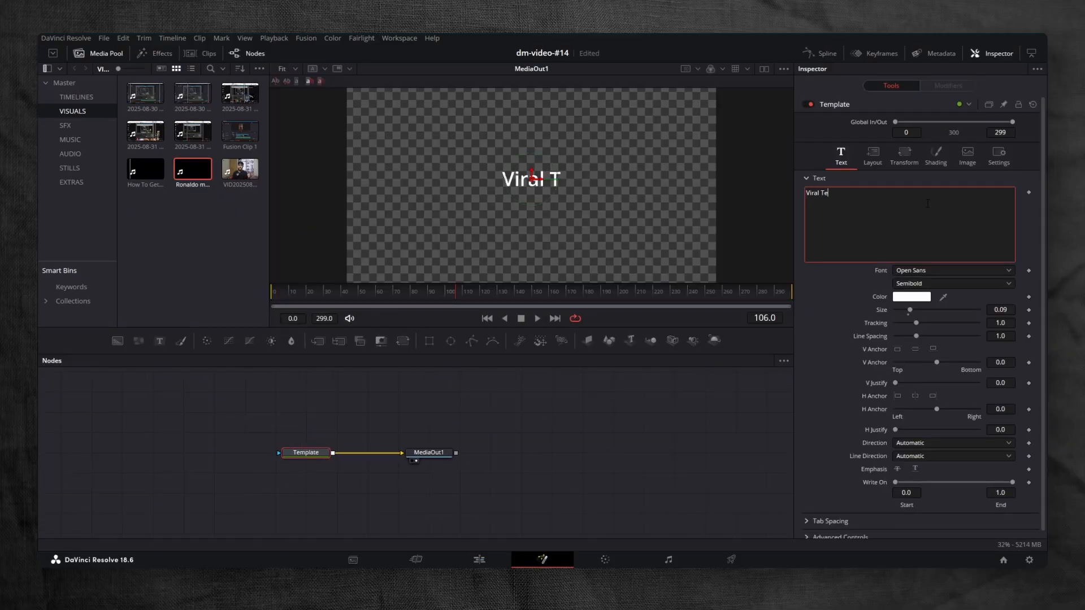
left_click(951, 270)
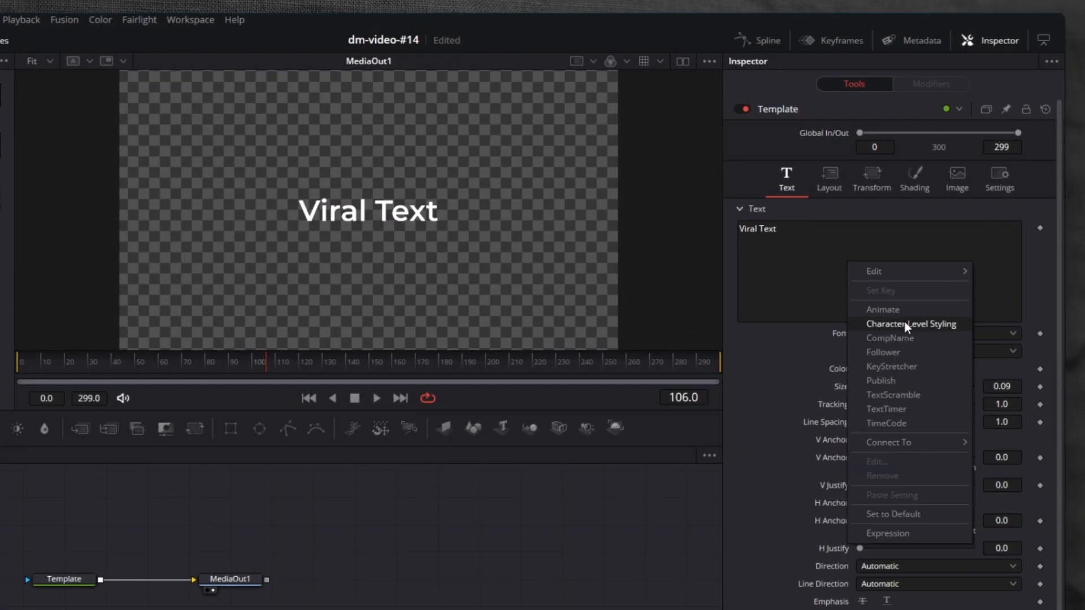
Enable Character Level Styling and select the word 'Text' to recolour it cyan
left_click(911, 324)
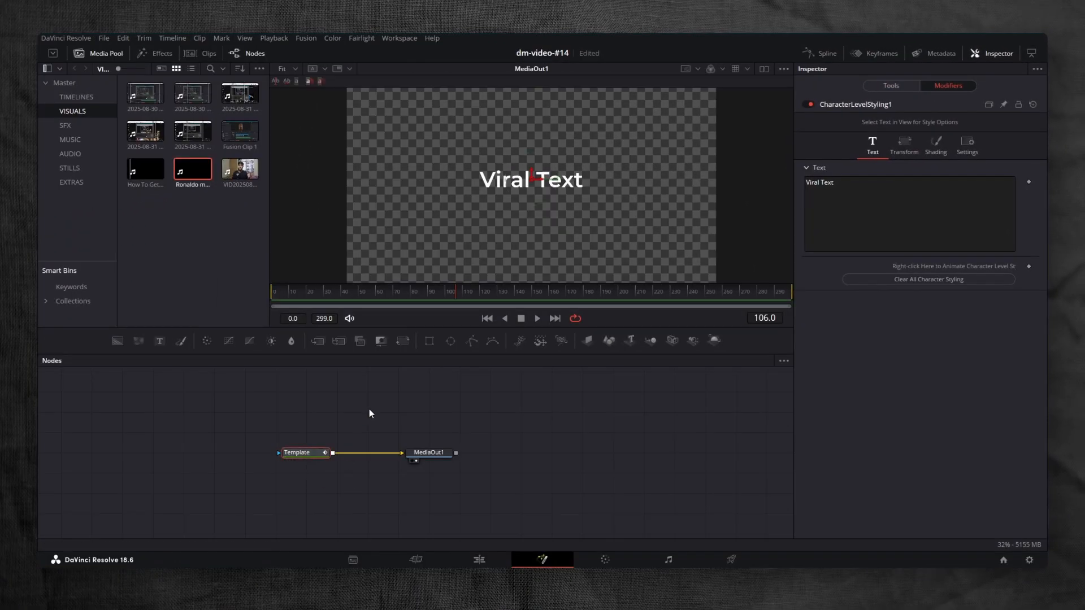
left_click(554, 179)
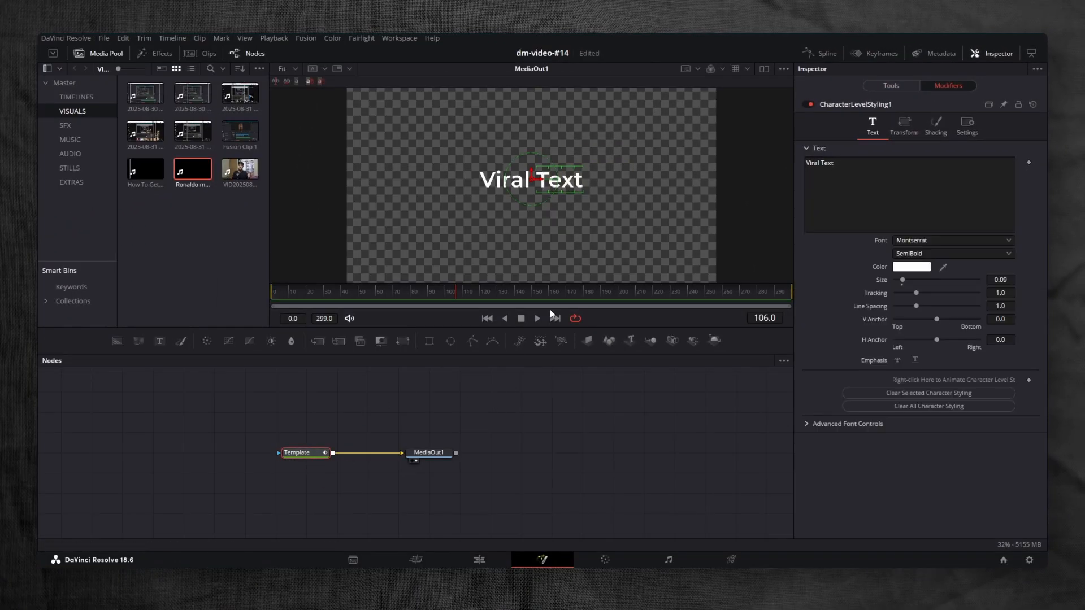
left_click(912, 267)
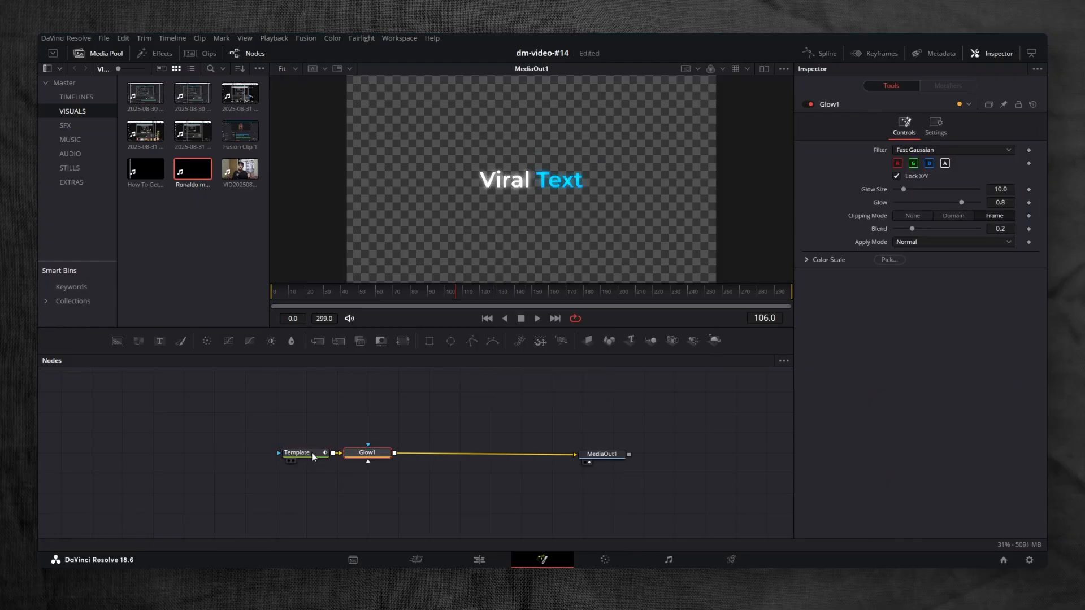
mouse_move(403, 340)
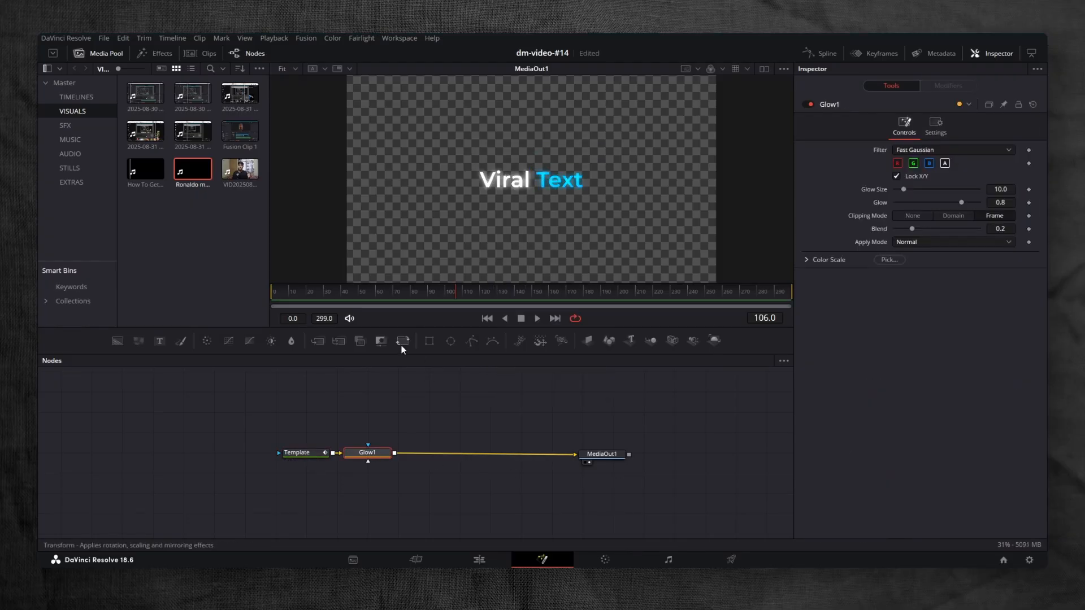
Add a Transform node sized 0.851 and fade the Template fill opacity to zero
left_click(403, 339)
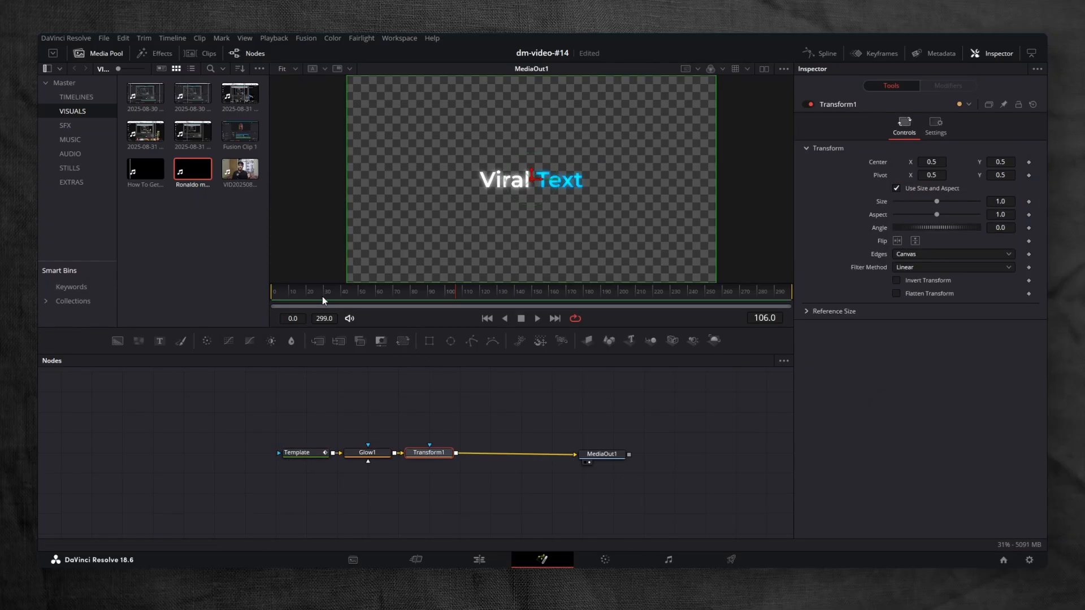
left_click(999, 201)
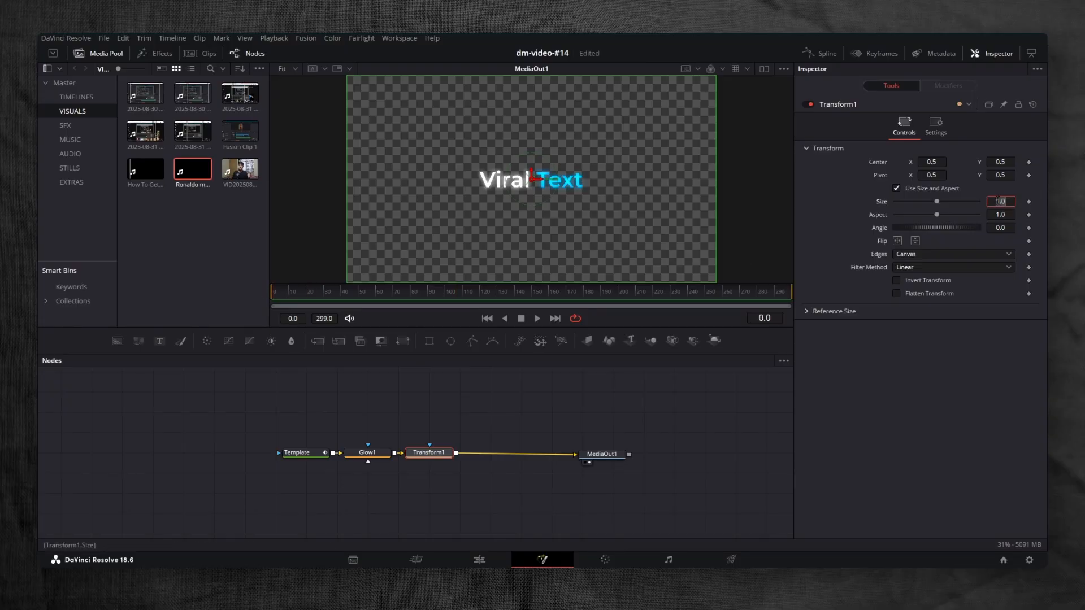
type("0.851")
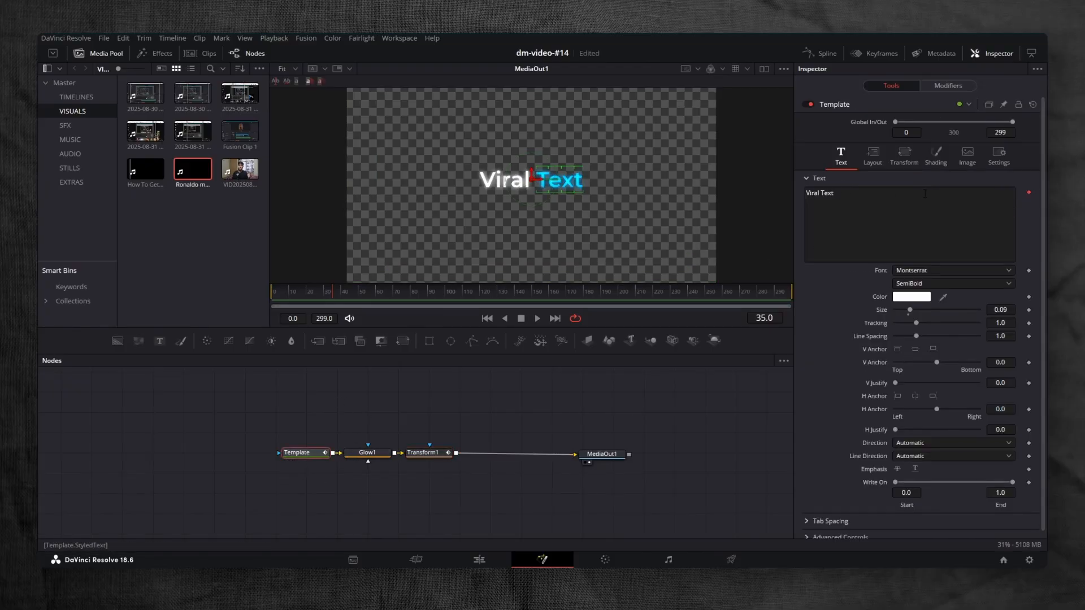
left_click(935, 157)
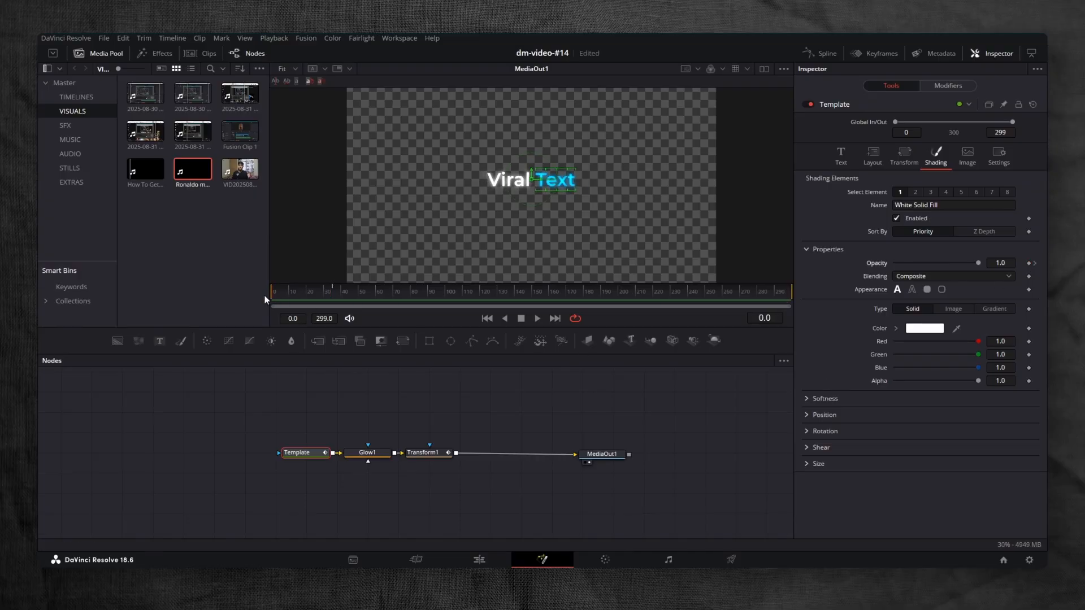
left_click_drag(977, 262, 894, 263)
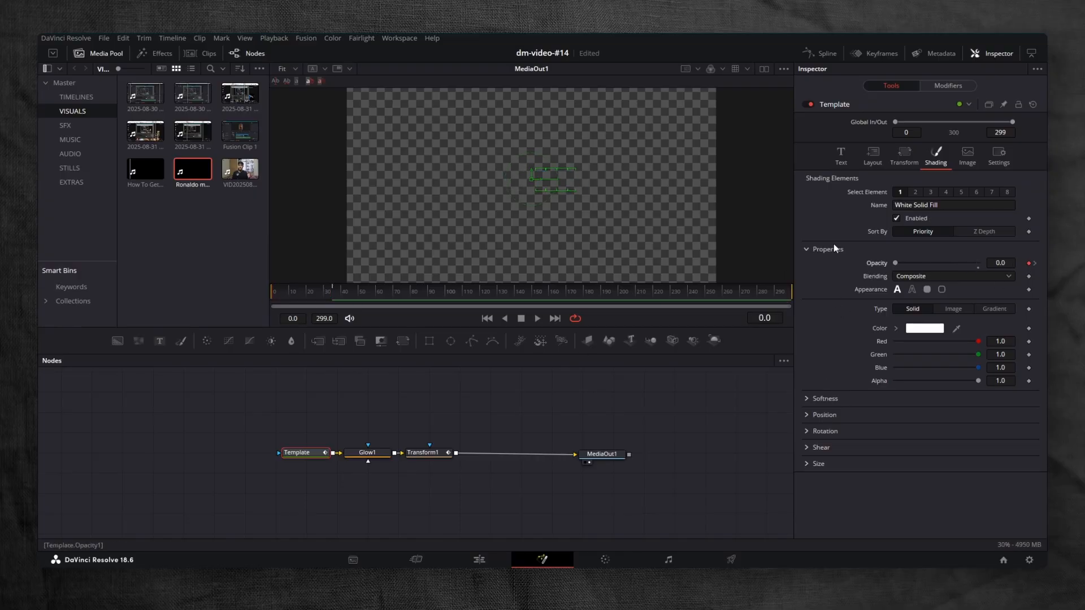
Enable motion blur on the title with quality raised to 5
left_click(840, 153)
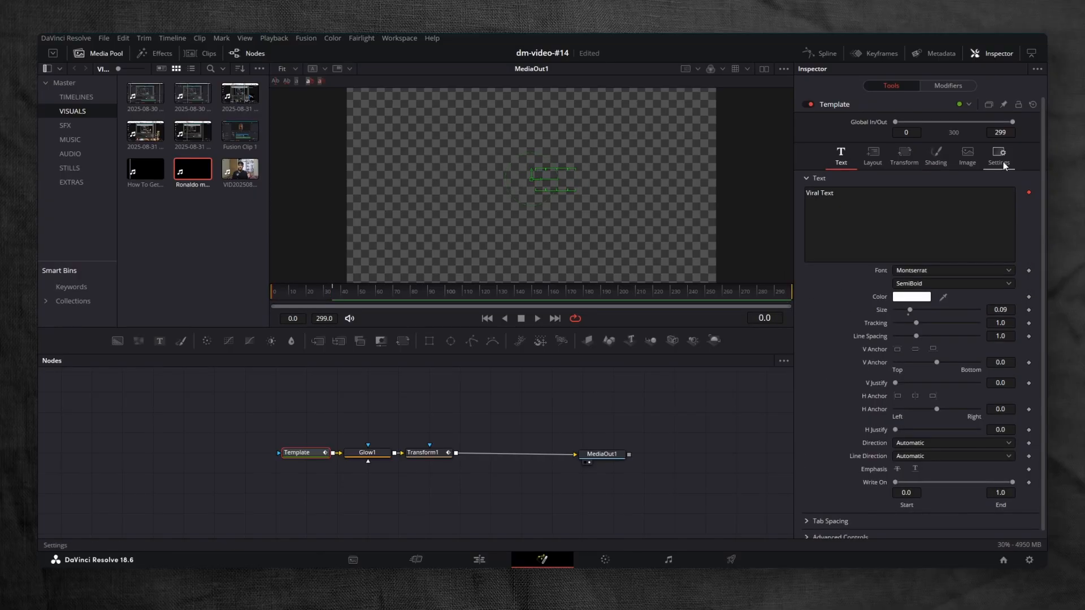
left_click(998, 156)
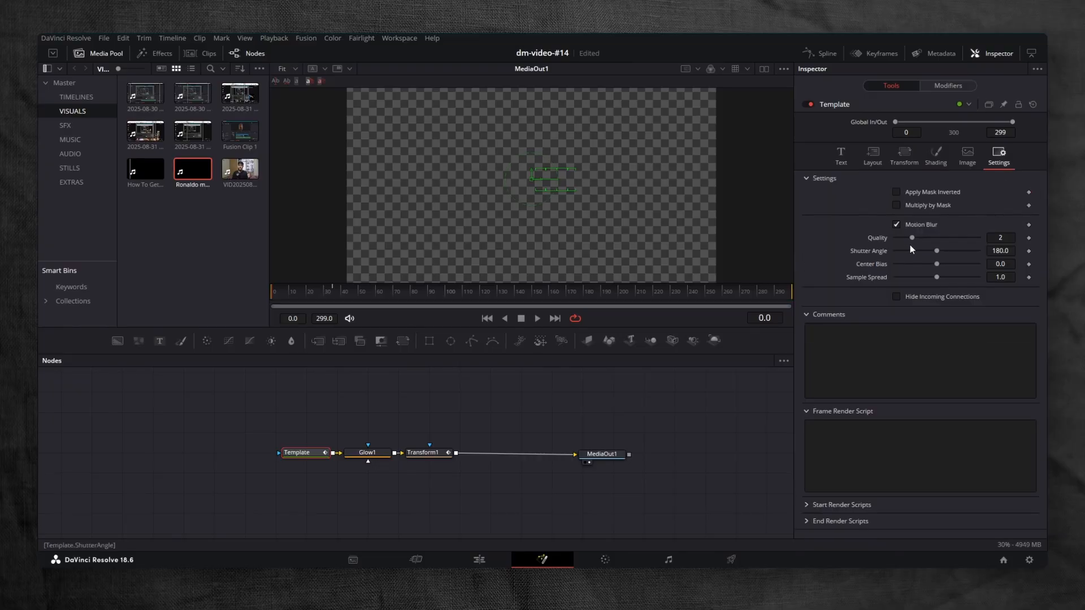
left_click_drag(912, 237, 936, 238)
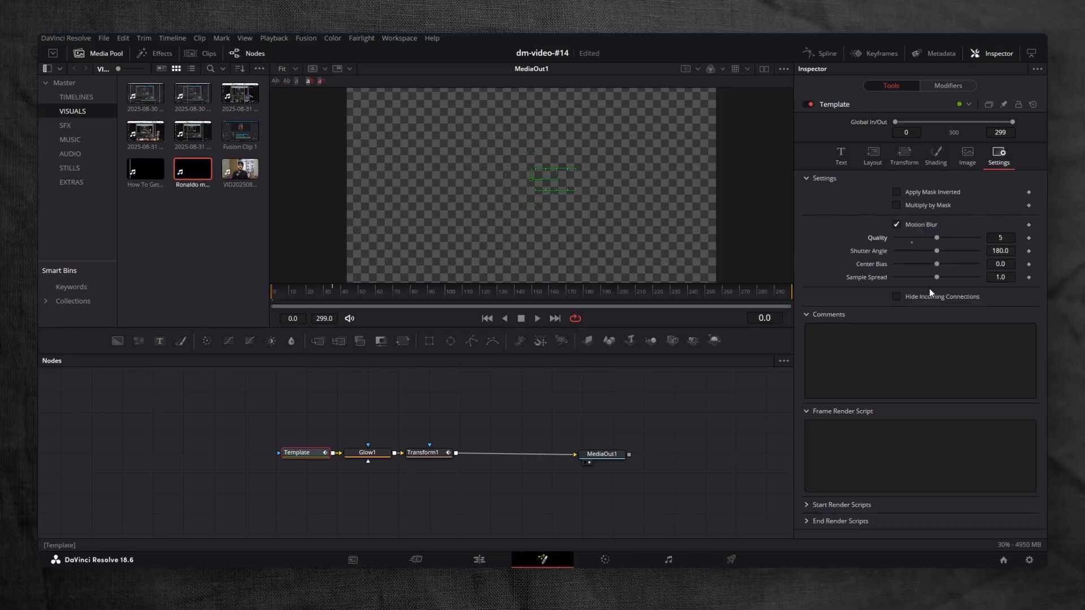
left_click(840, 154)
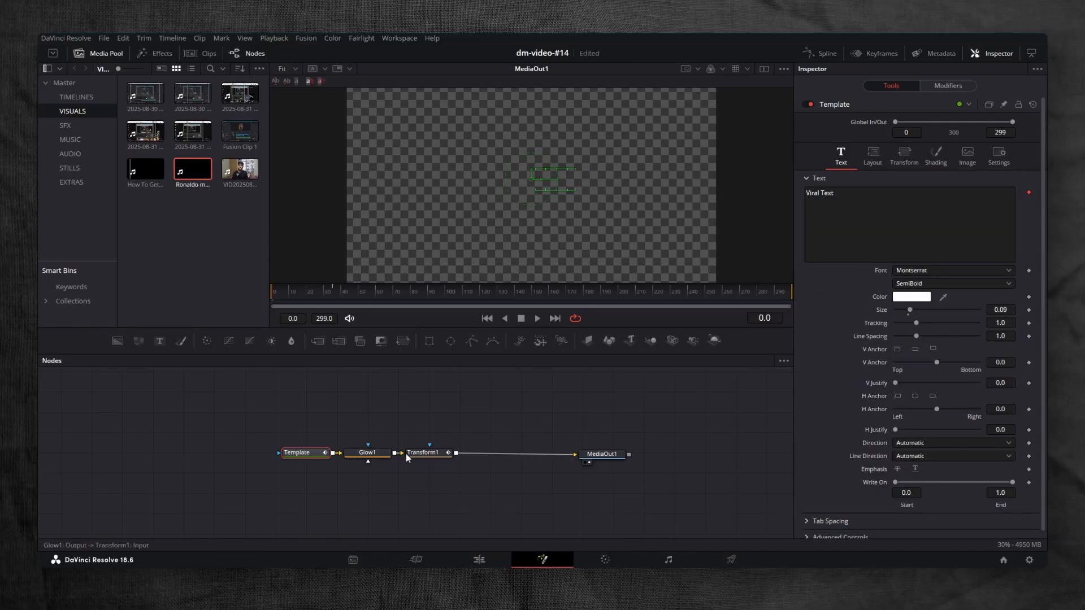
Enable motion blur on Transform1 with a 360 shutter angle
left_click(425, 452)
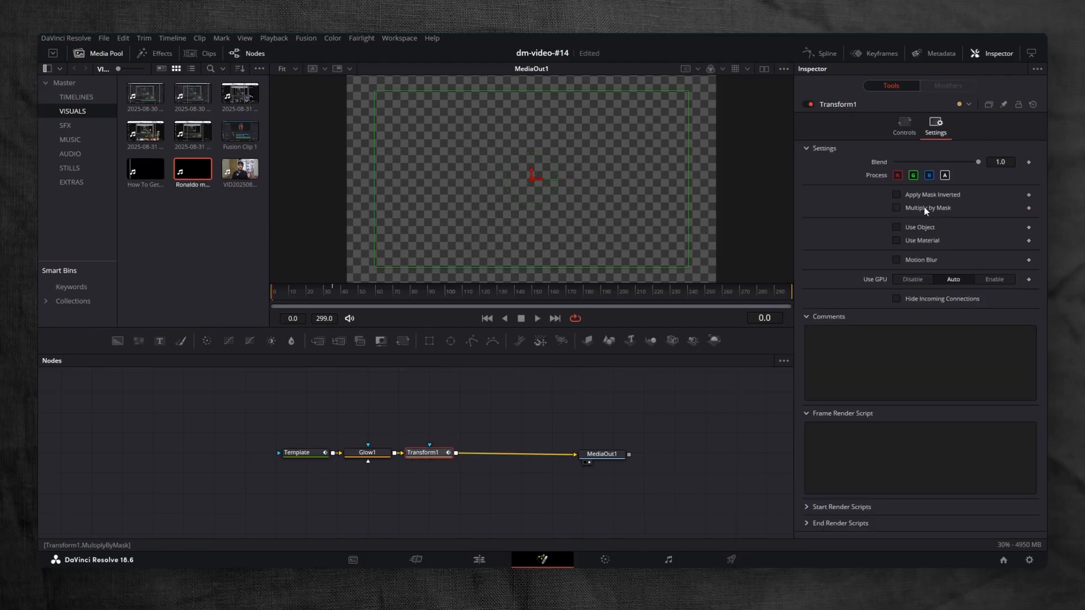
left_click(897, 259)
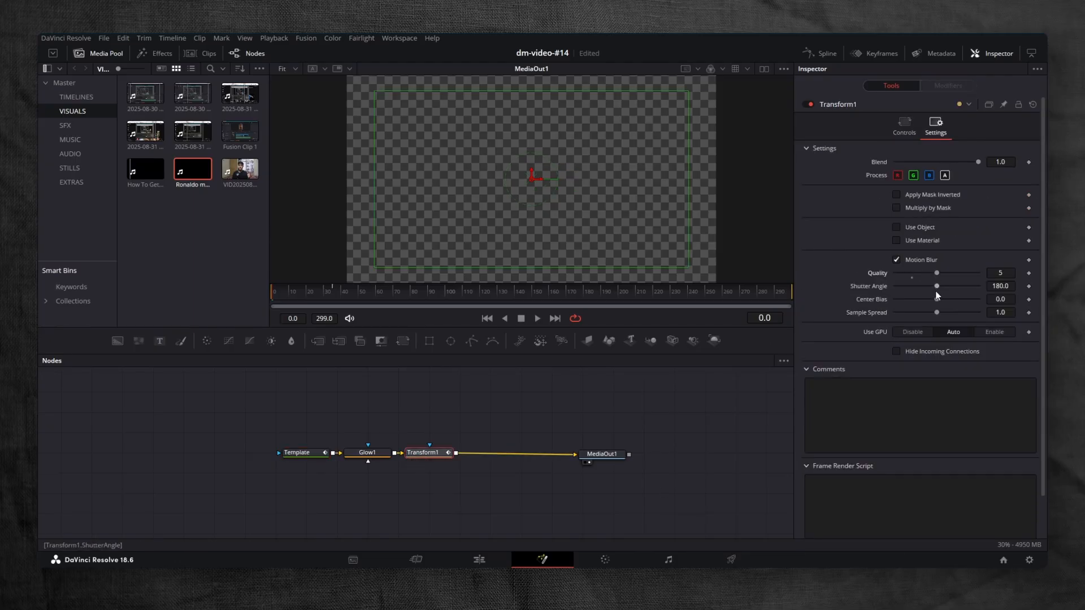
left_click_drag(936, 286, 977, 286)
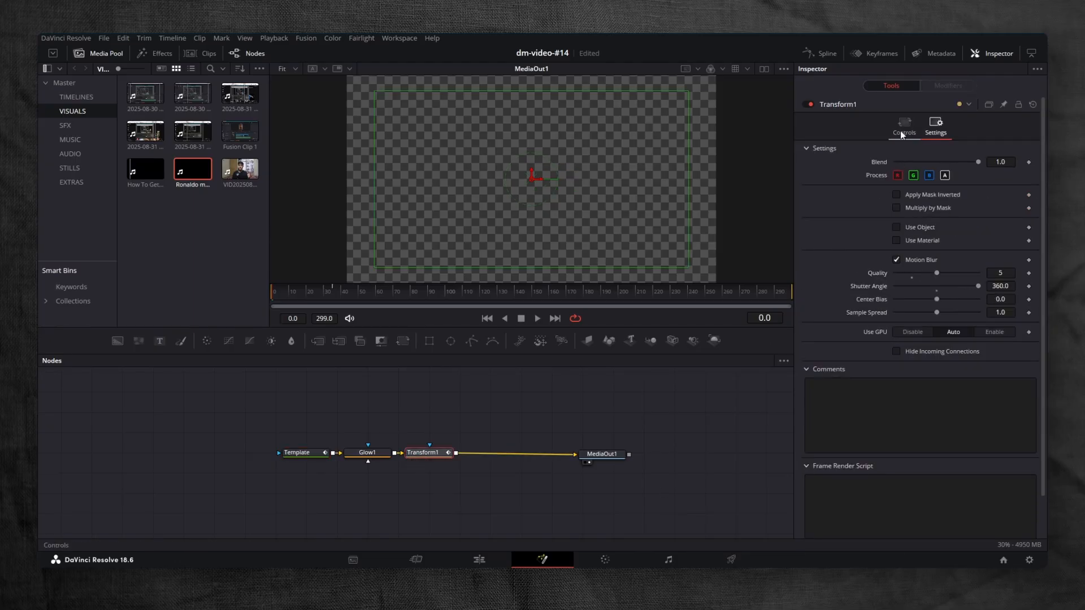
left_click(903, 127)
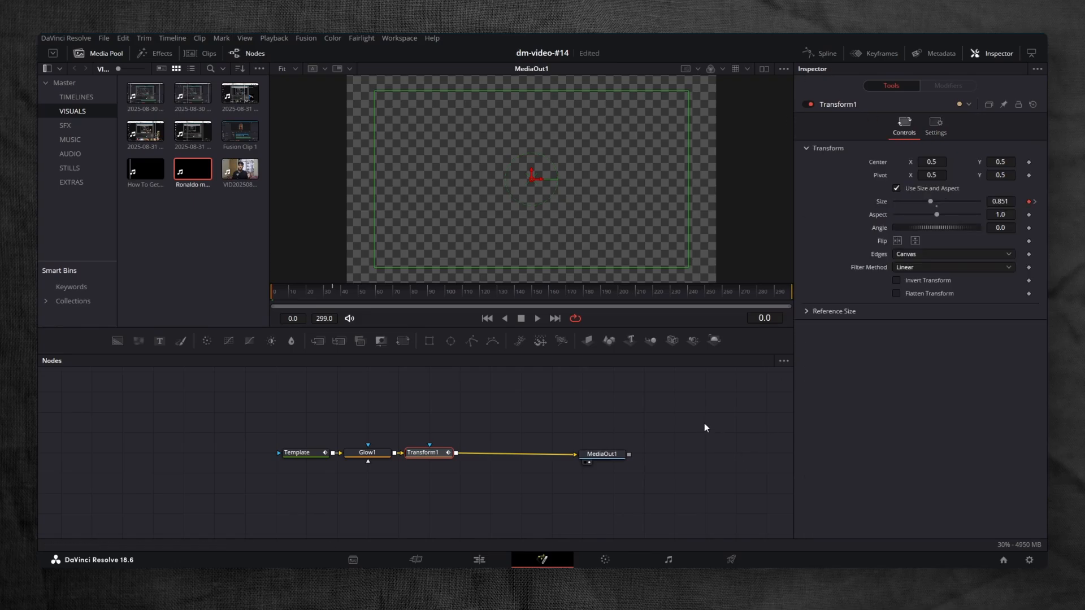
In the Spline editor, apply Out Cubic easing to Template Opacity and Transform1 Size keyframes
left_click(820, 53)
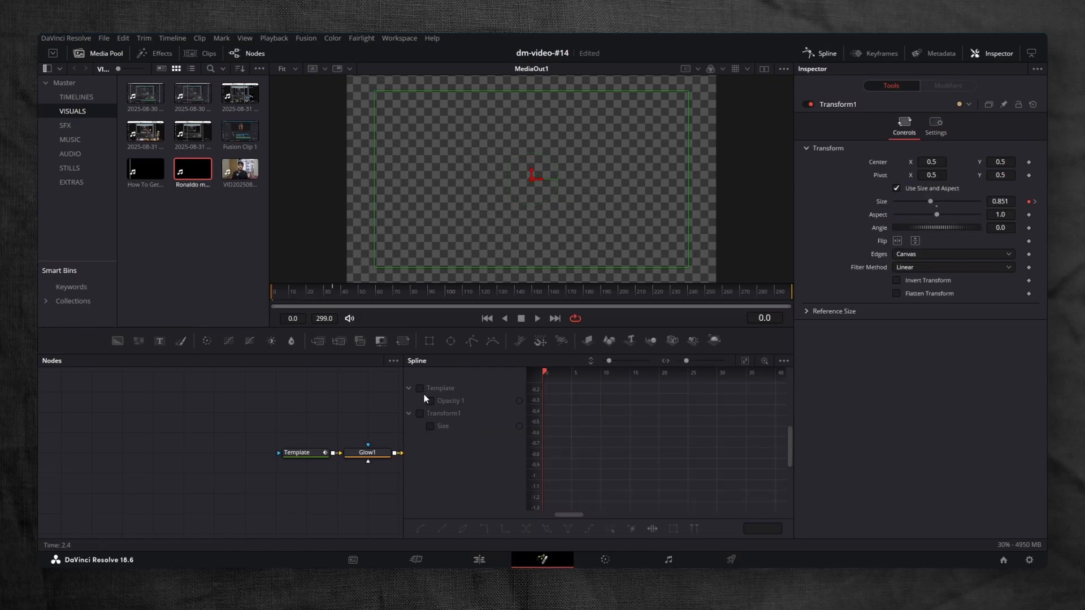
left_click(746, 364)
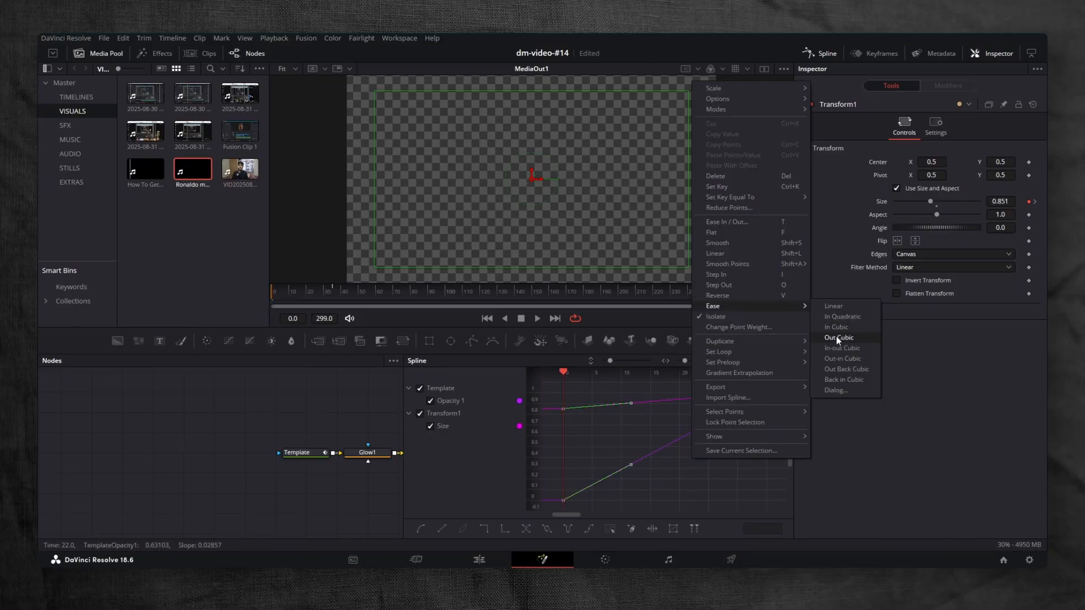
left_click(838, 338)
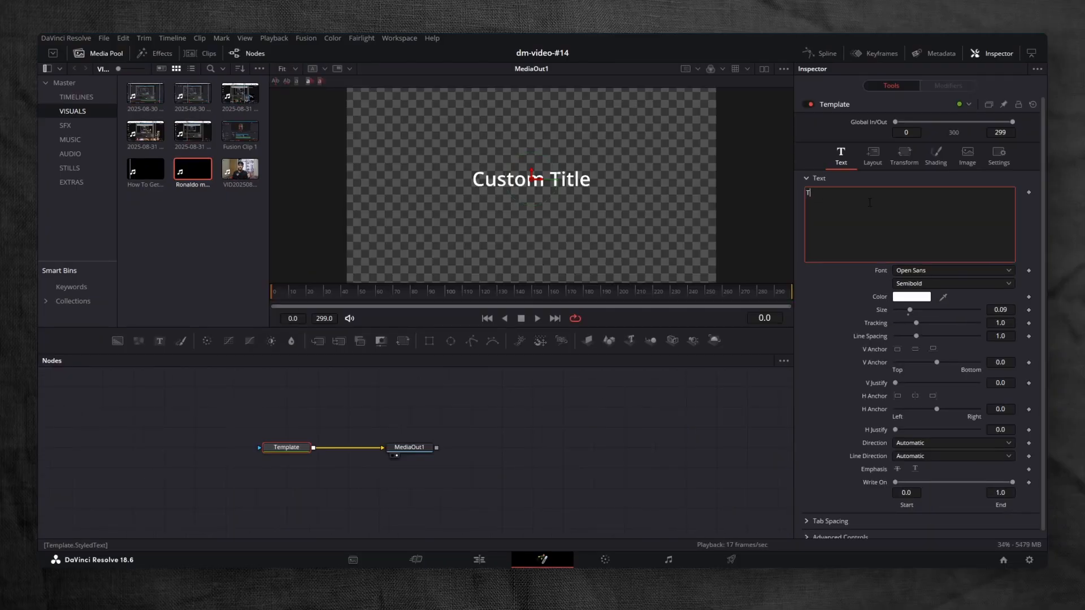
Type 'This is a viral text effect' and colour 'text effect' yellow via character styling
type("his")
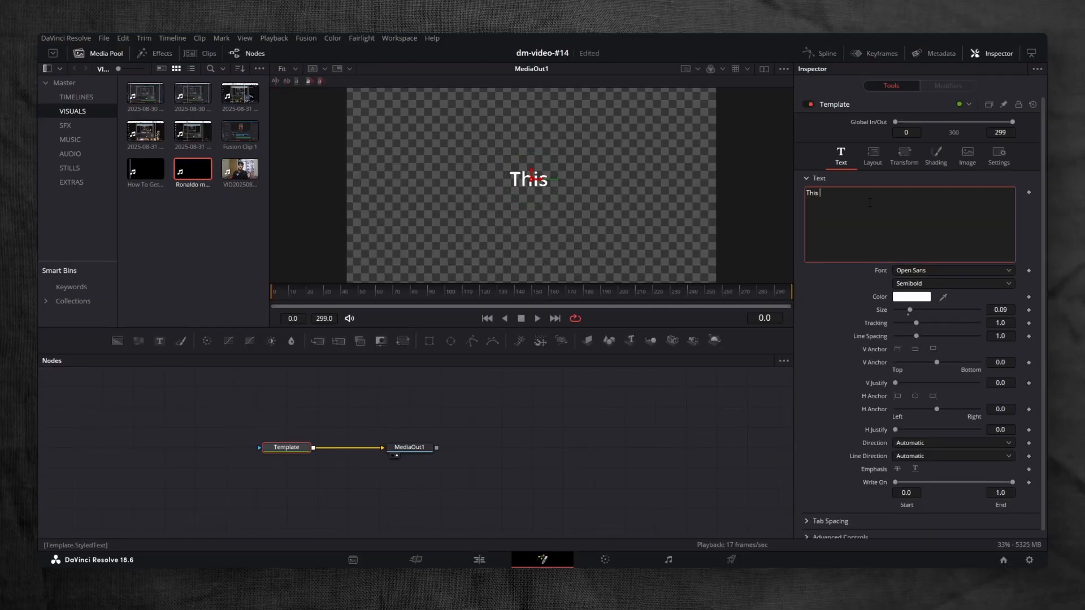
right_click(868, 202)
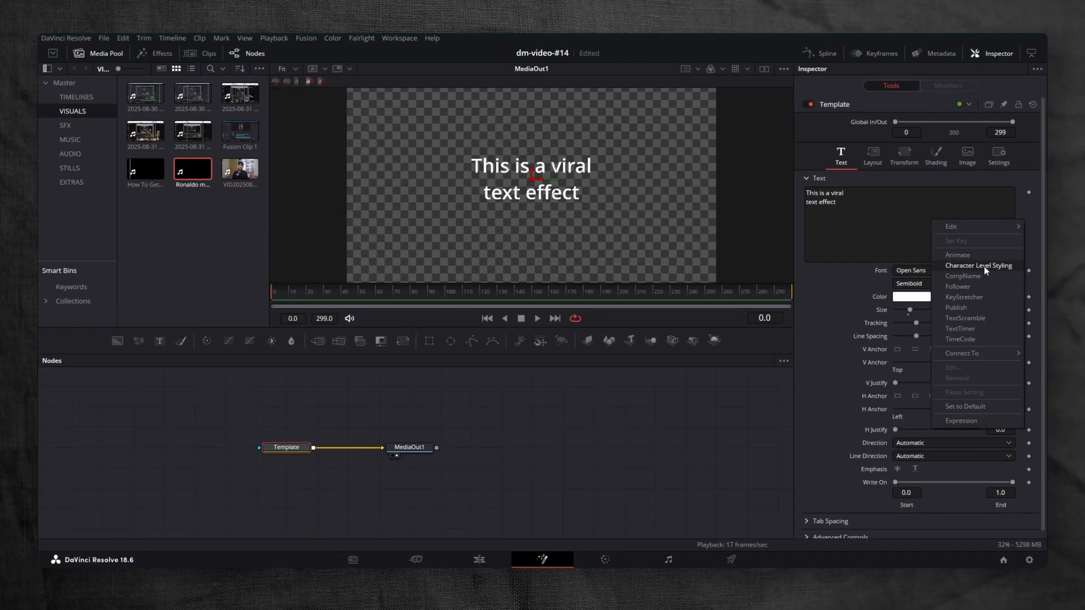
left_click(978, 265)
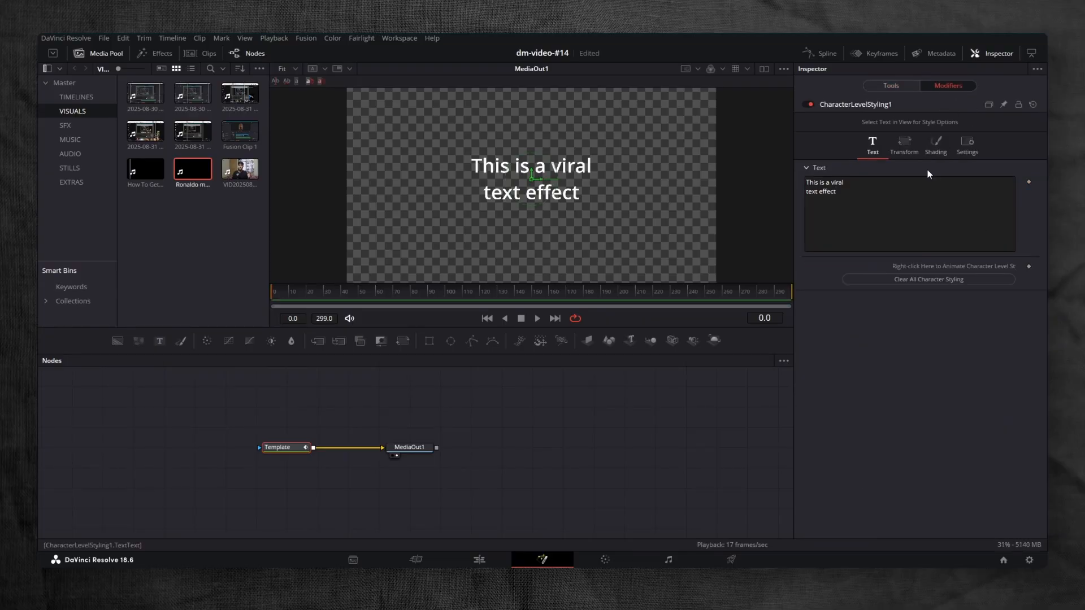
left_click(531, 192)
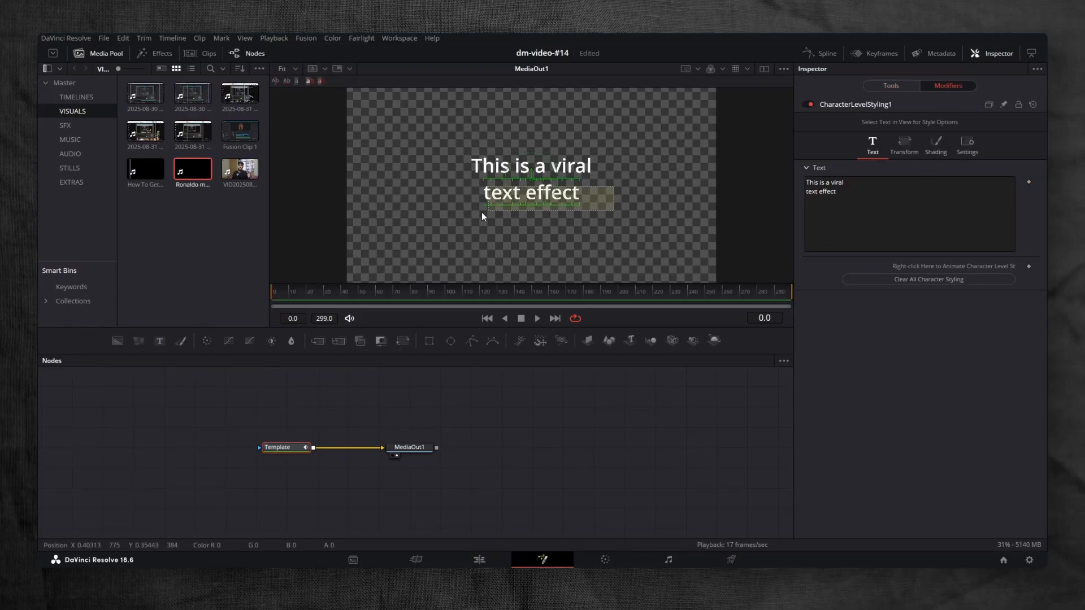
left_click(912, 267)
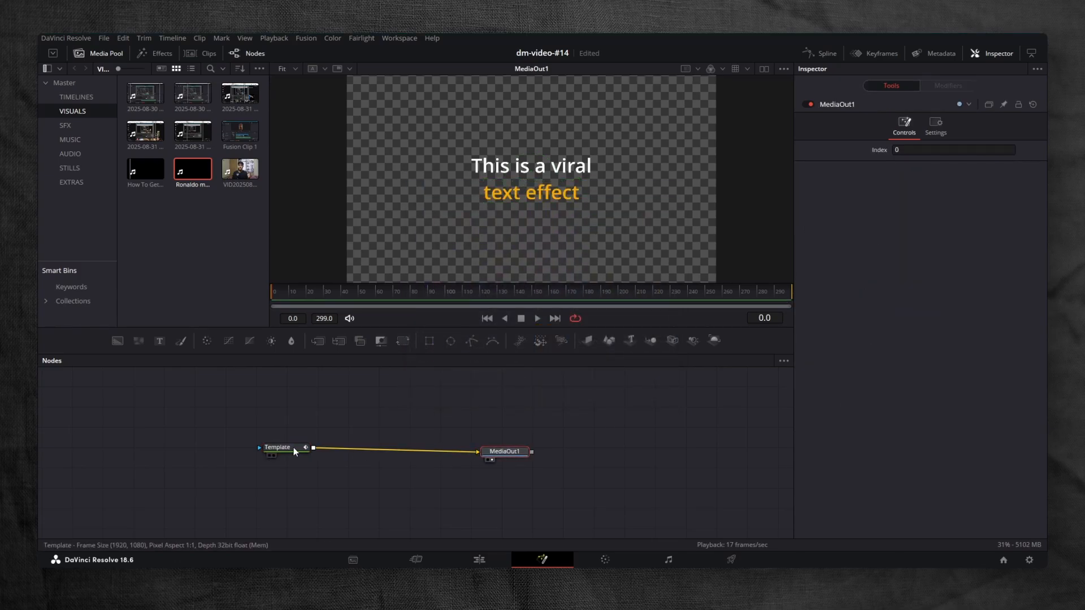
Add a Glow node after the text and switch the font to Montserrat
type("glo")
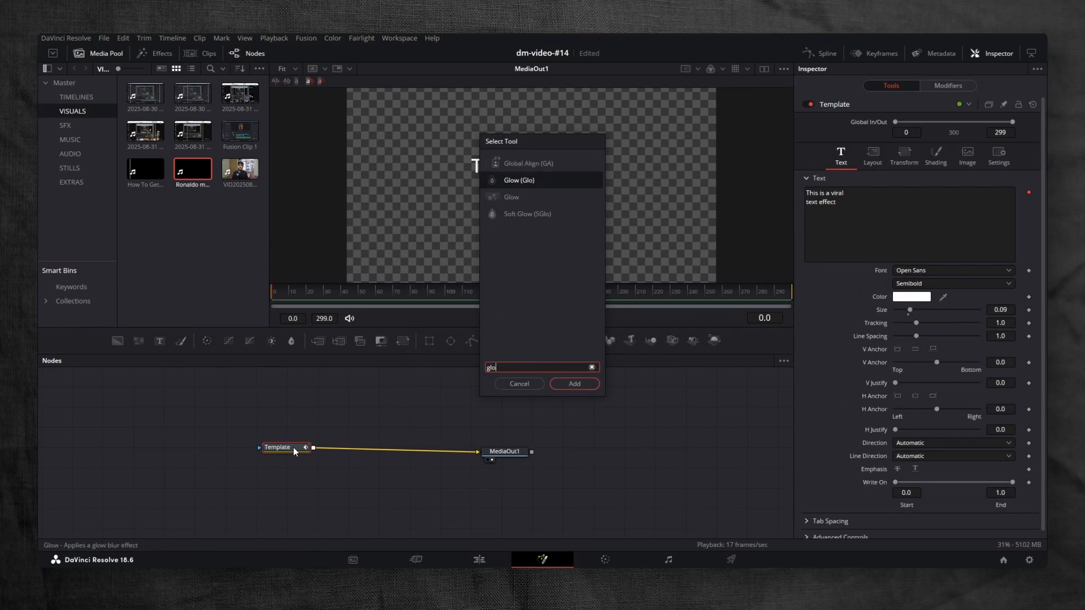
left_click(574, 385)
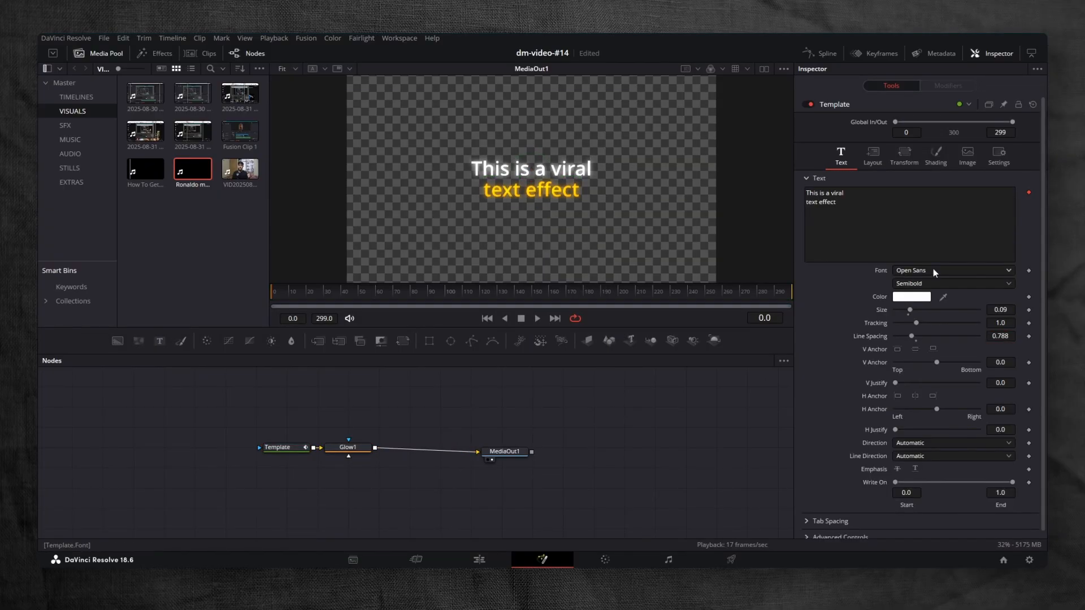
left_click(951, 270)
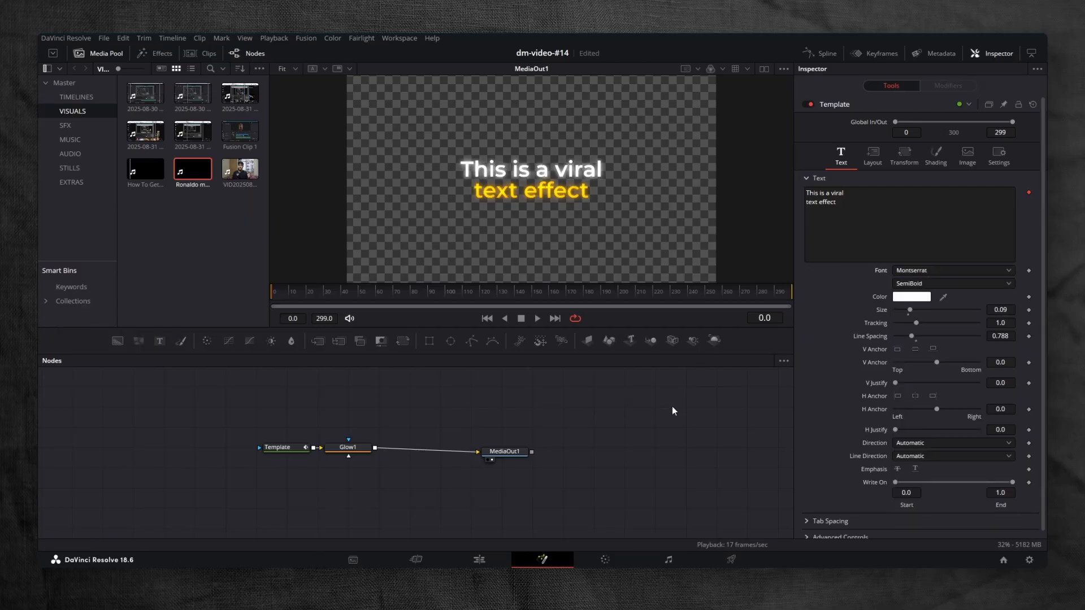
mouse_move(278, 298)
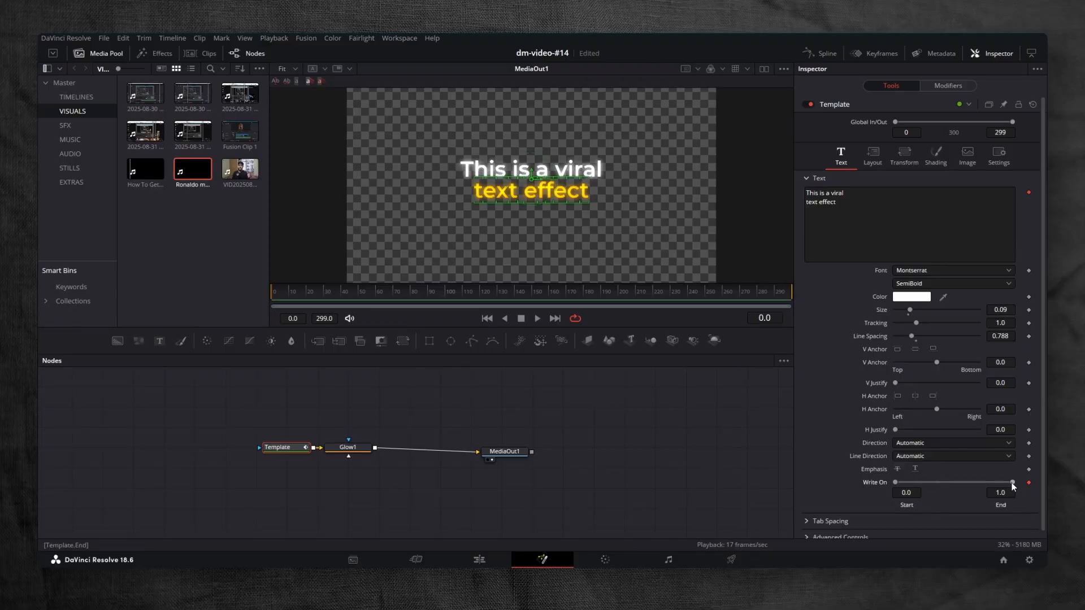
Keyframe Write On End and fill opacity starting at zero, ending at frame 50
left_click_drag(1011, 482, 898, 482)
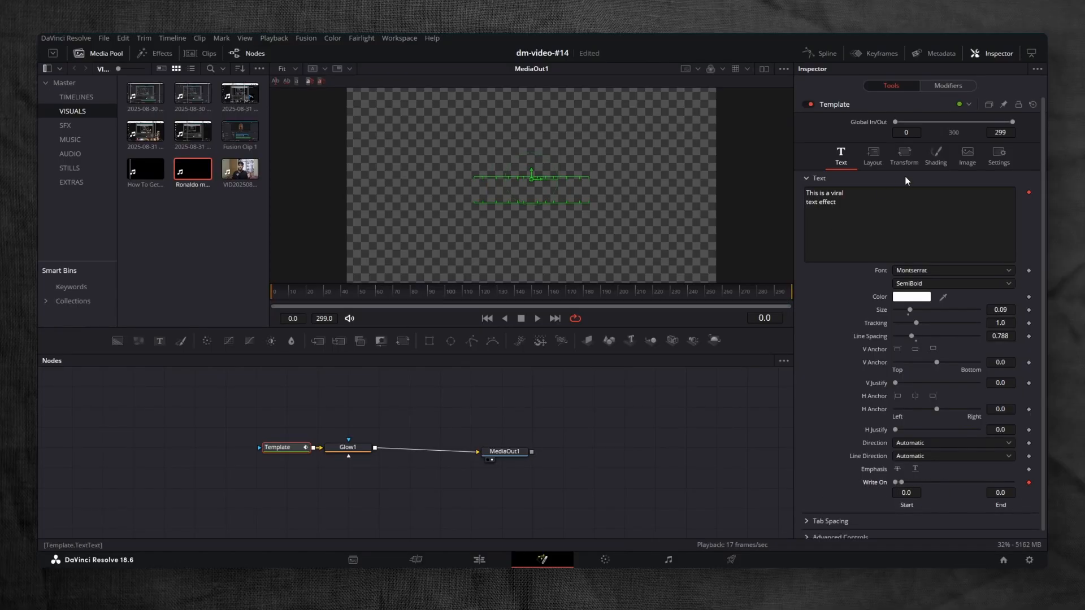
left_click(935, 154)
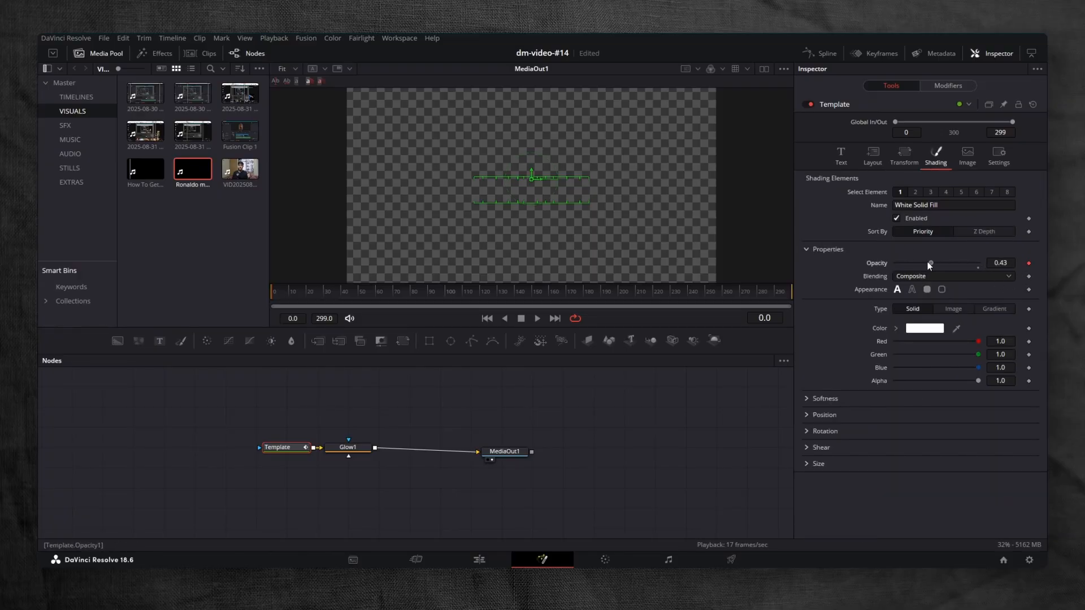
left_click_drag(930, 264, 894, 264)
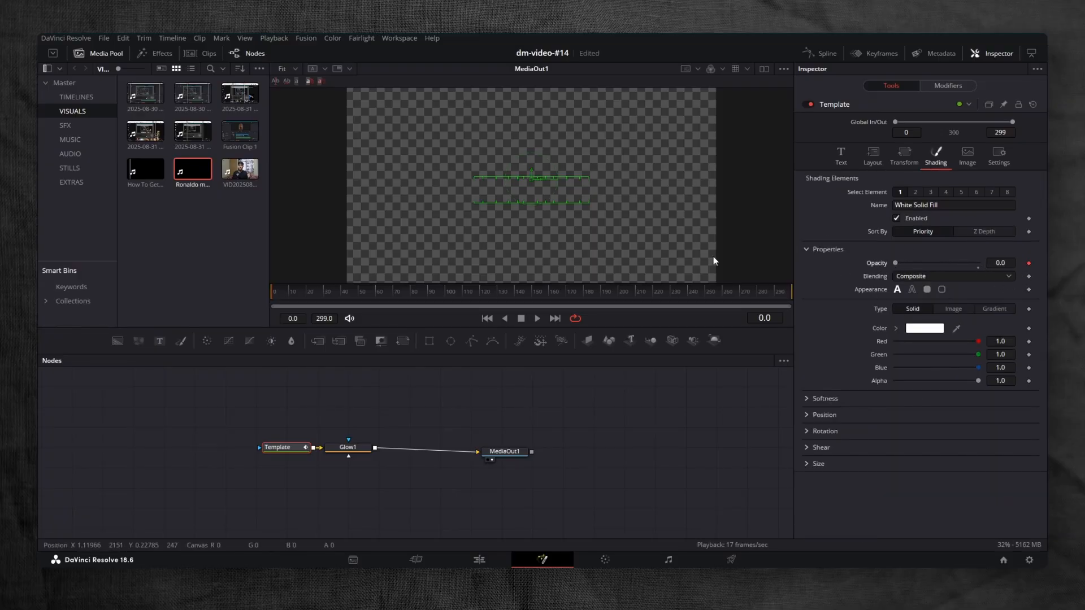
left_click(358, 290)
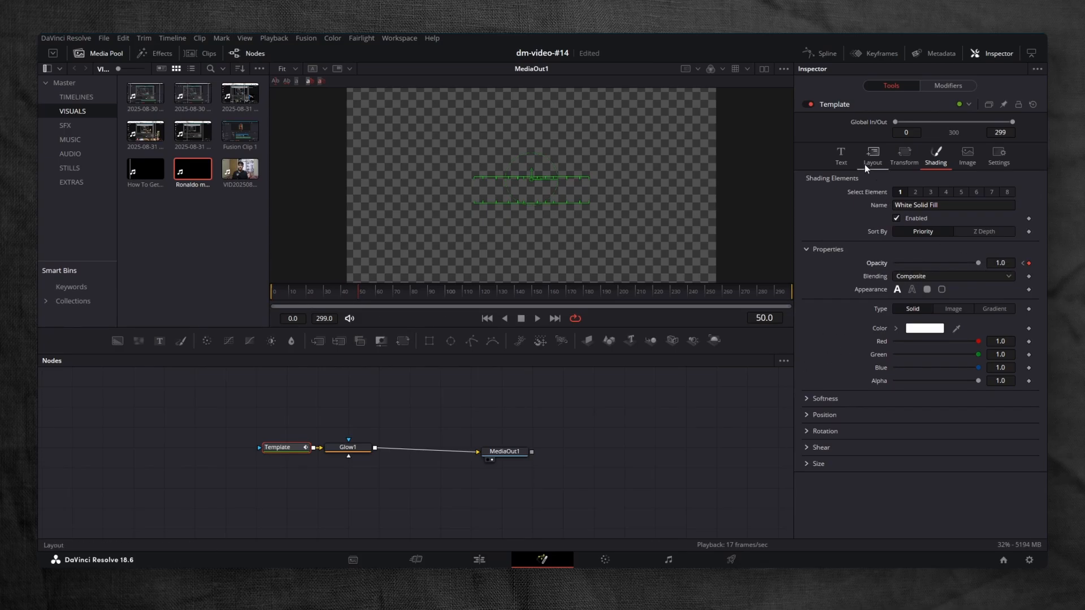
Enable motion blur on the title with a 360 shutter angle
left_click(840, 153)
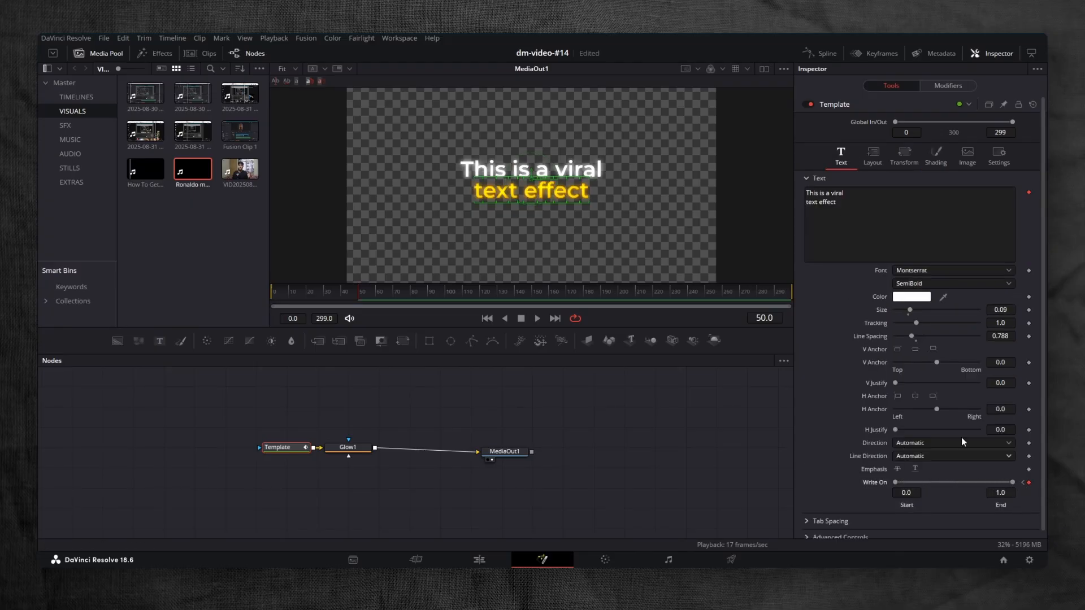
left_click(998, 153)
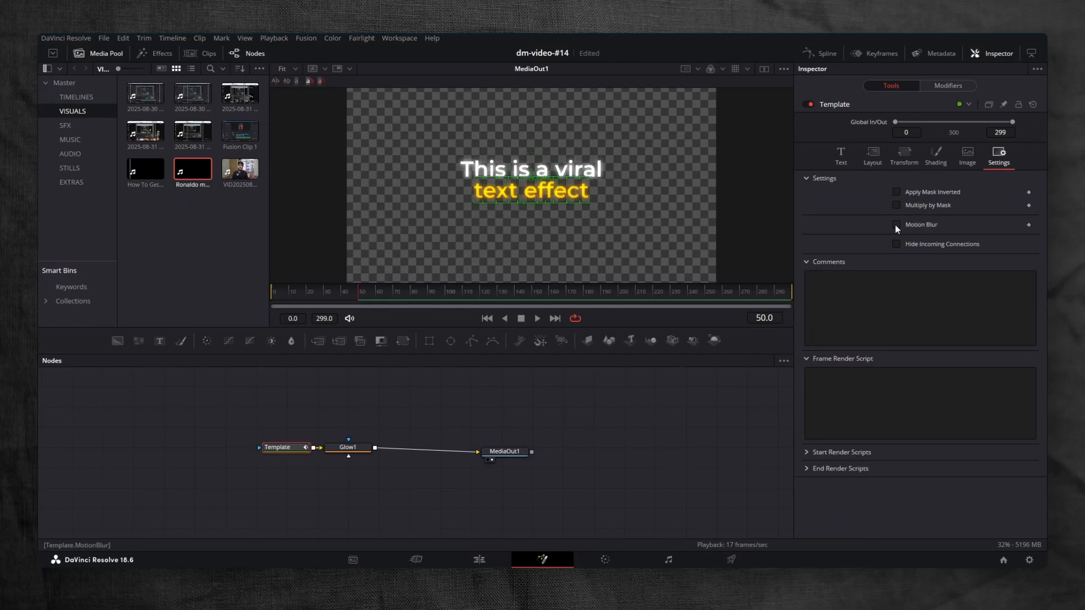
left_click(897, 225)
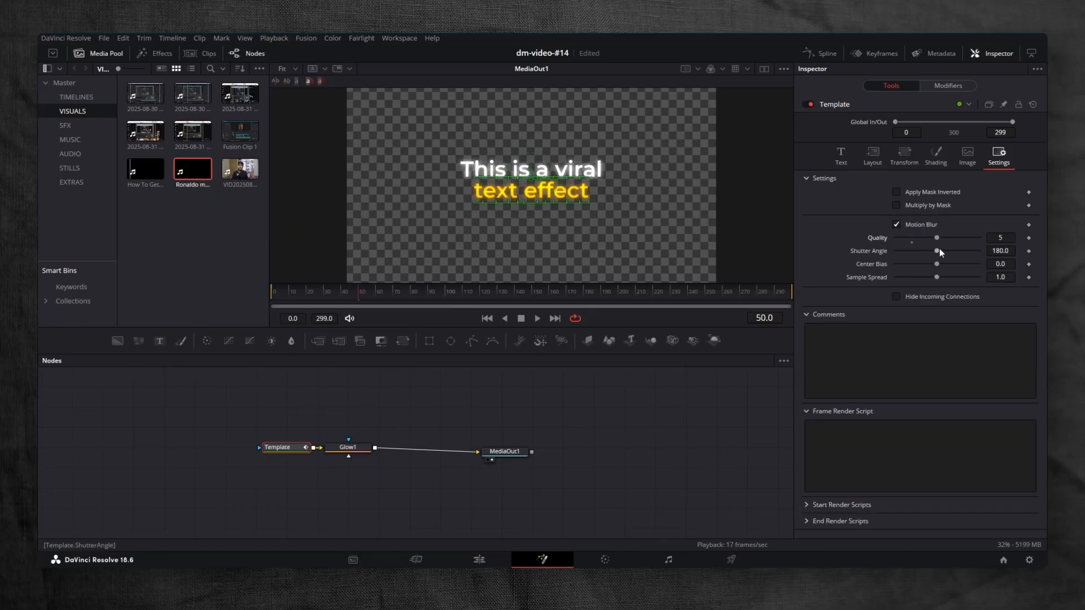
left_click_drag(937, 250, 977, 250)
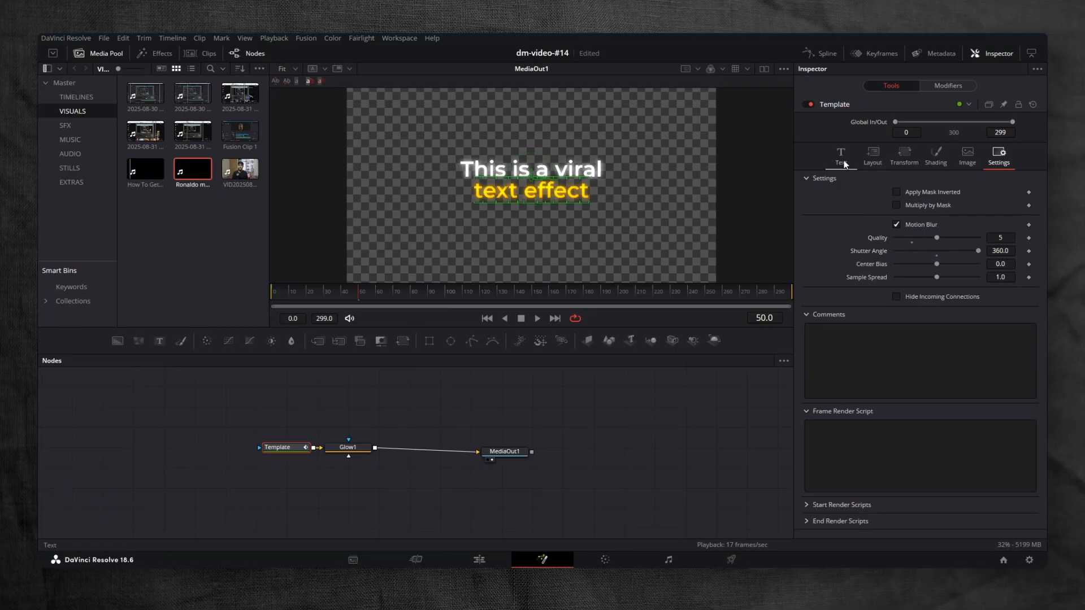
left_click(840, 158)
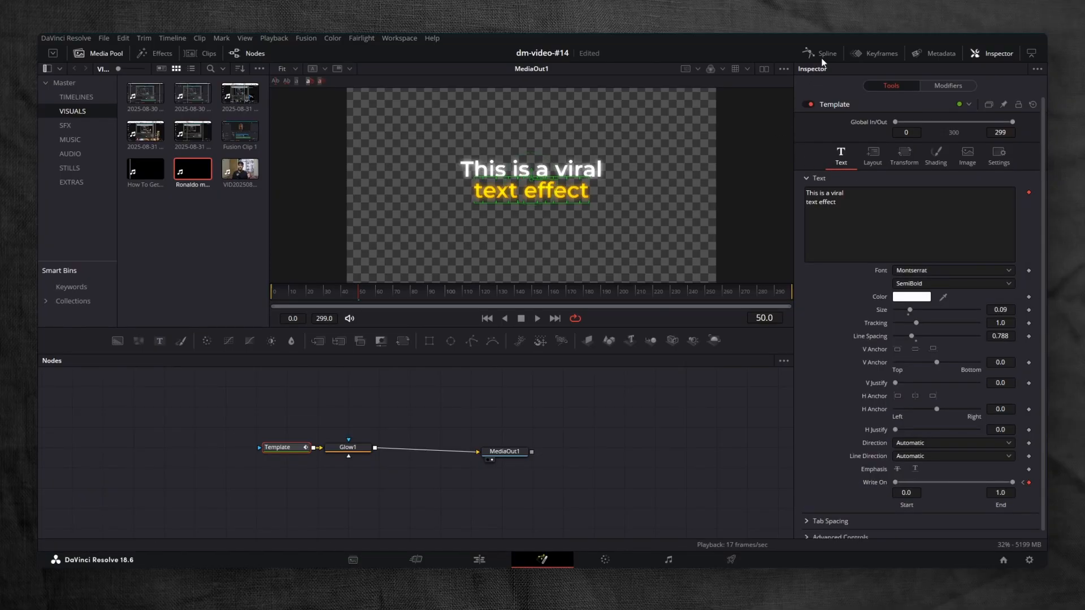
Open the Spline editor to view the Template's Opacity 1 and Write On curves
left_click(825, 53)
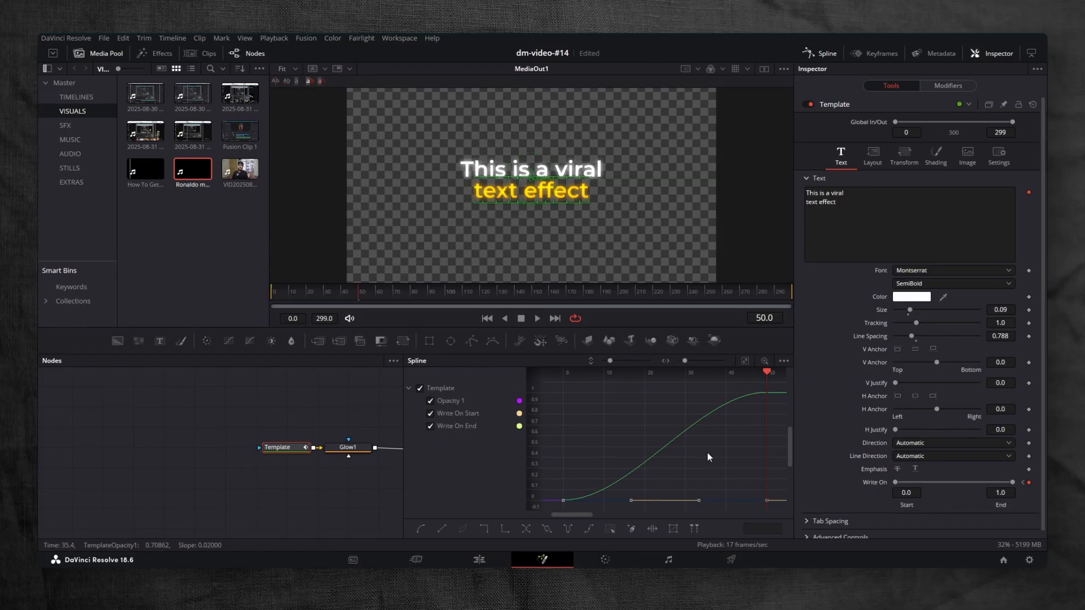
left_click(478, 560)
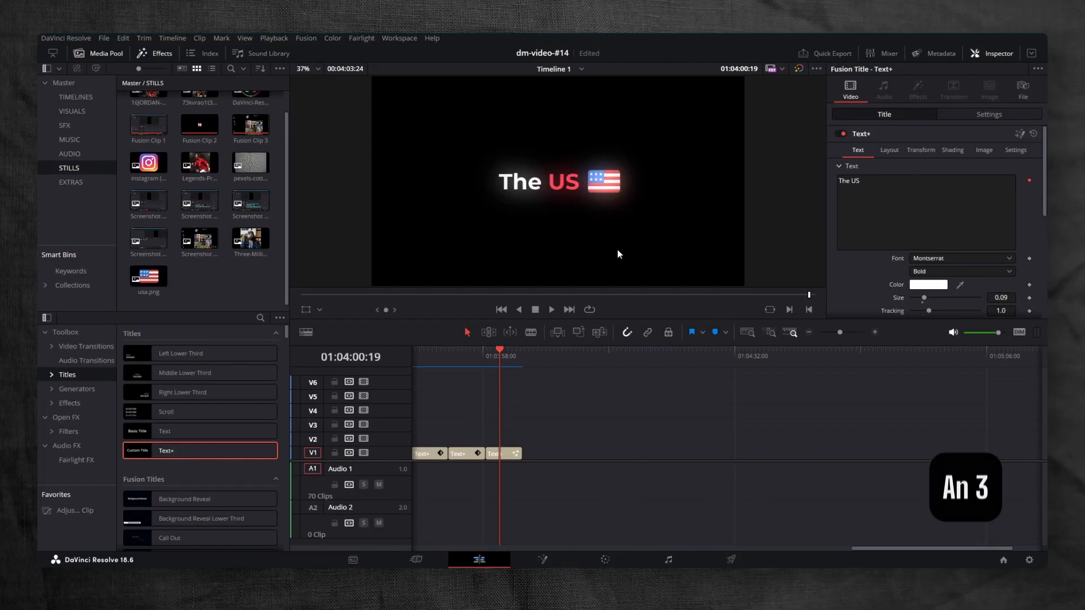
mouse_move(508, 409)
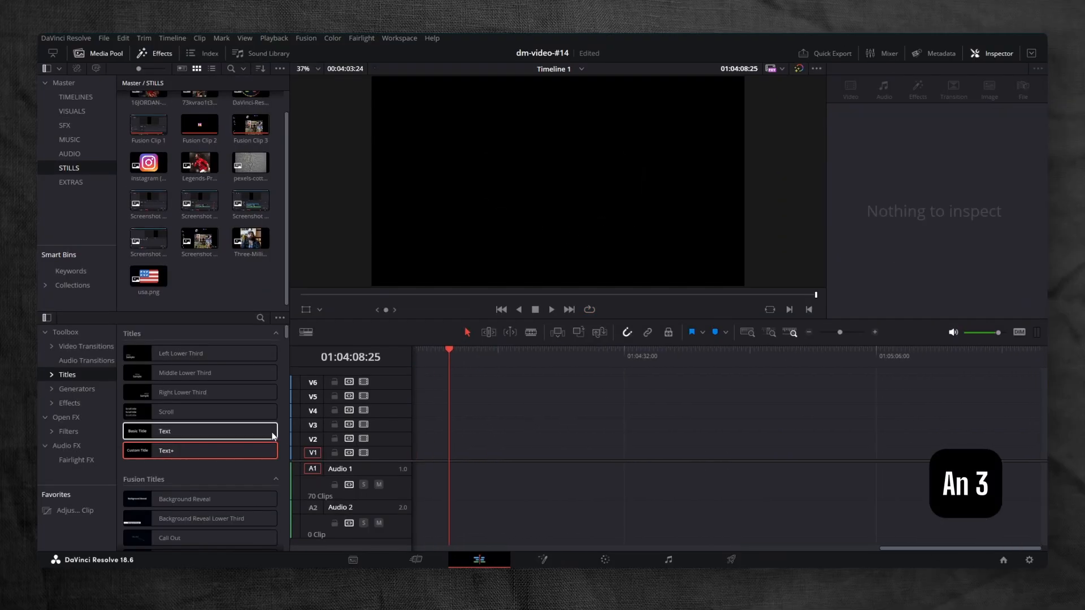
Open the Text+ title in the Fusion page and change its text to 'The US'
right_click(468, 455)
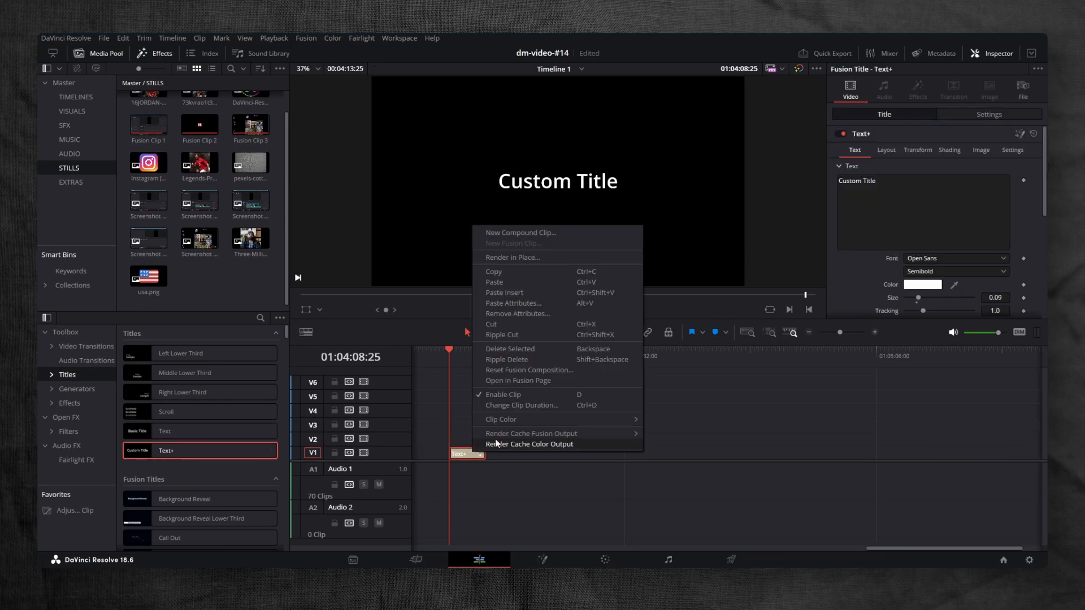
left_click(517, 380)
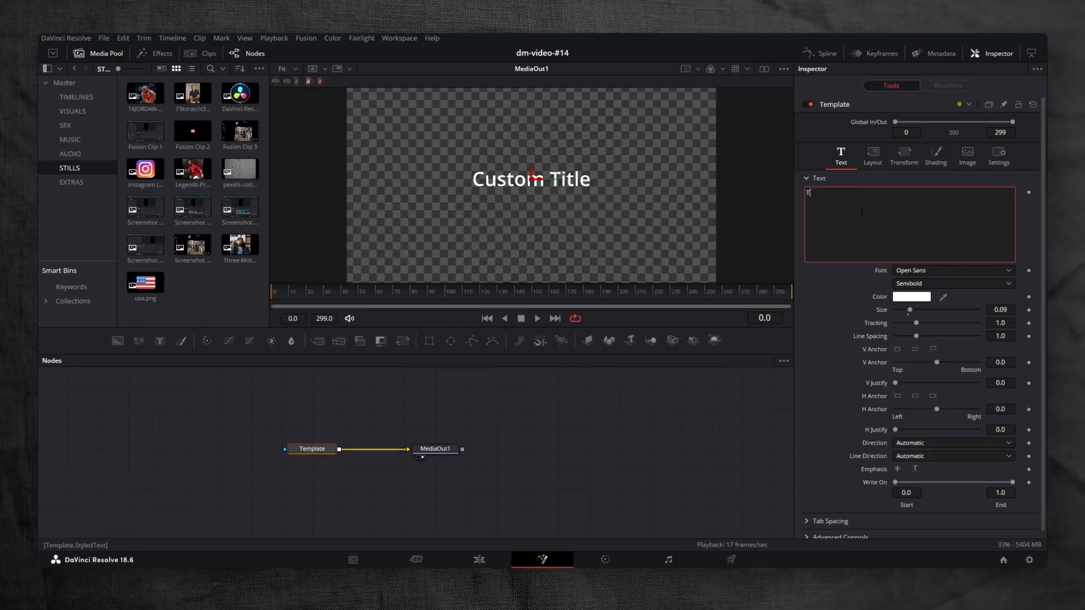
type("he US")
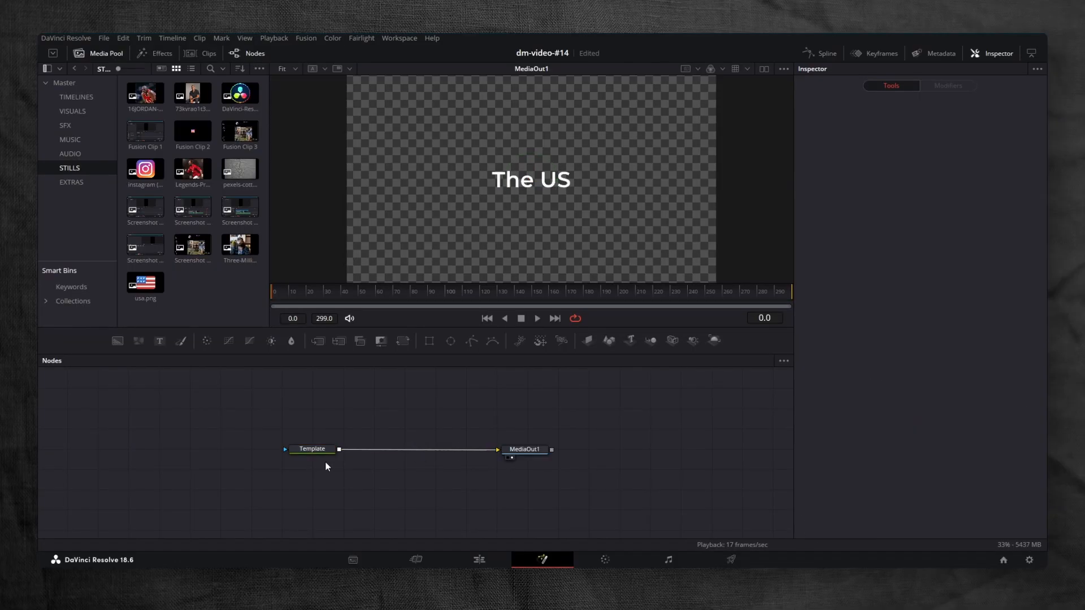
Merge the usa.png flag into the title and move it just right of 'The US'
left_click(312, 448)
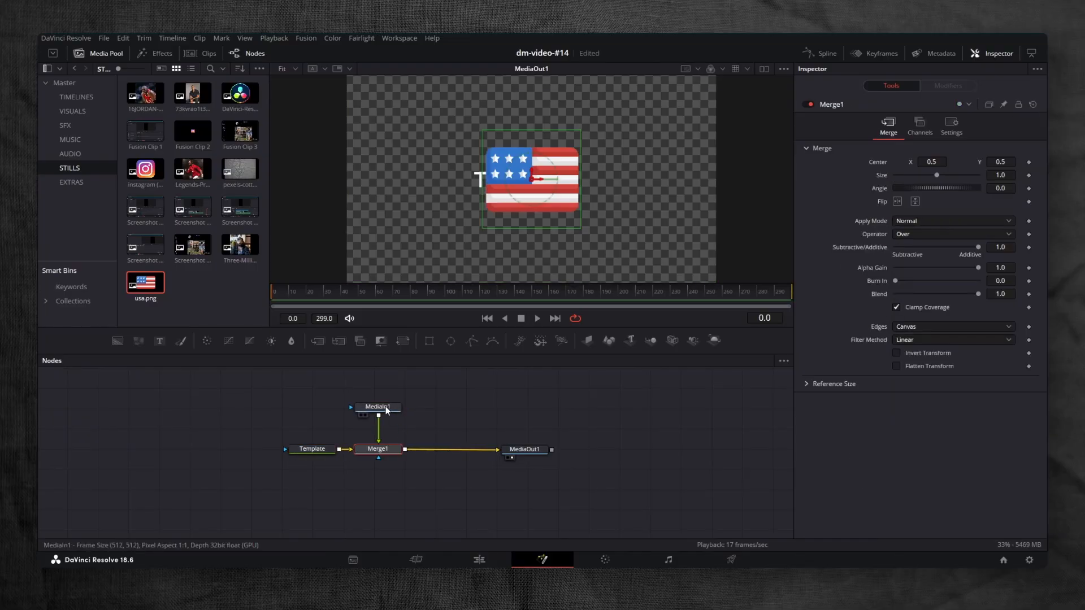
left_click(378, 406)
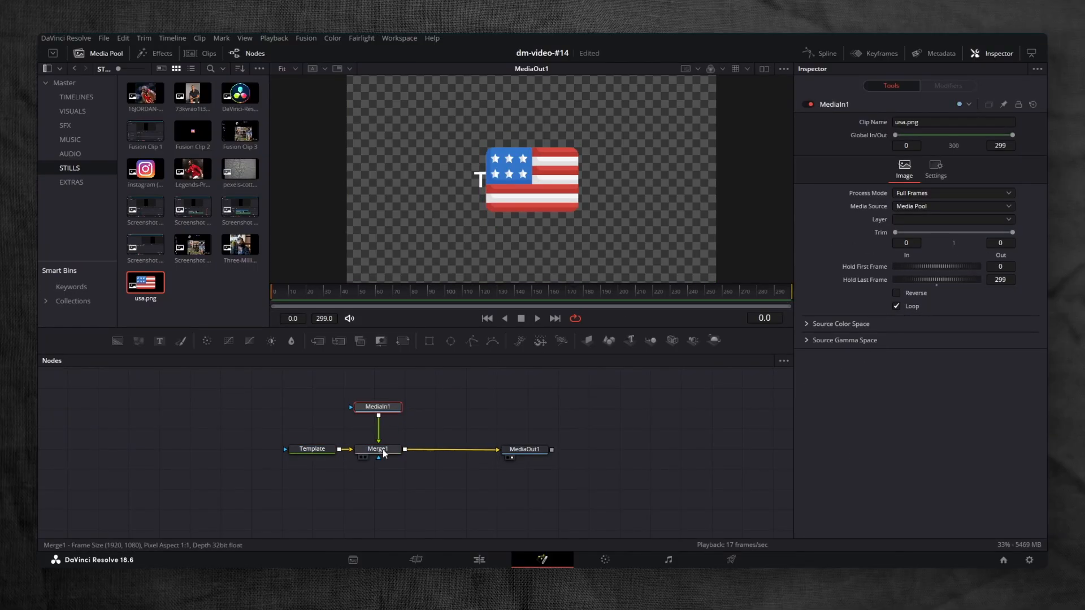
left_click(378, 449)
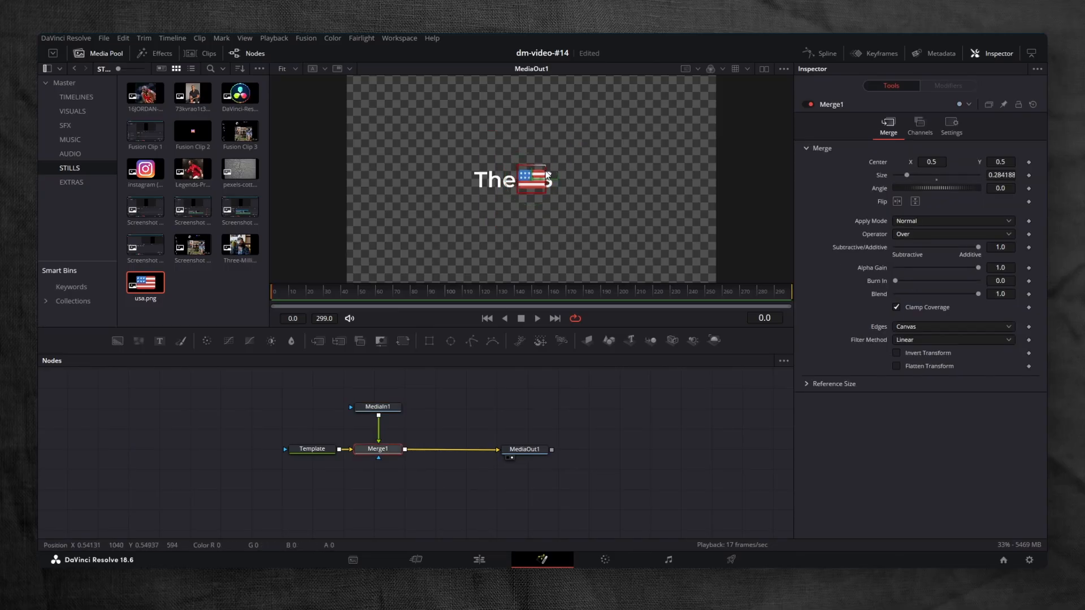
left_click_drag(526, 178, 566, 178)
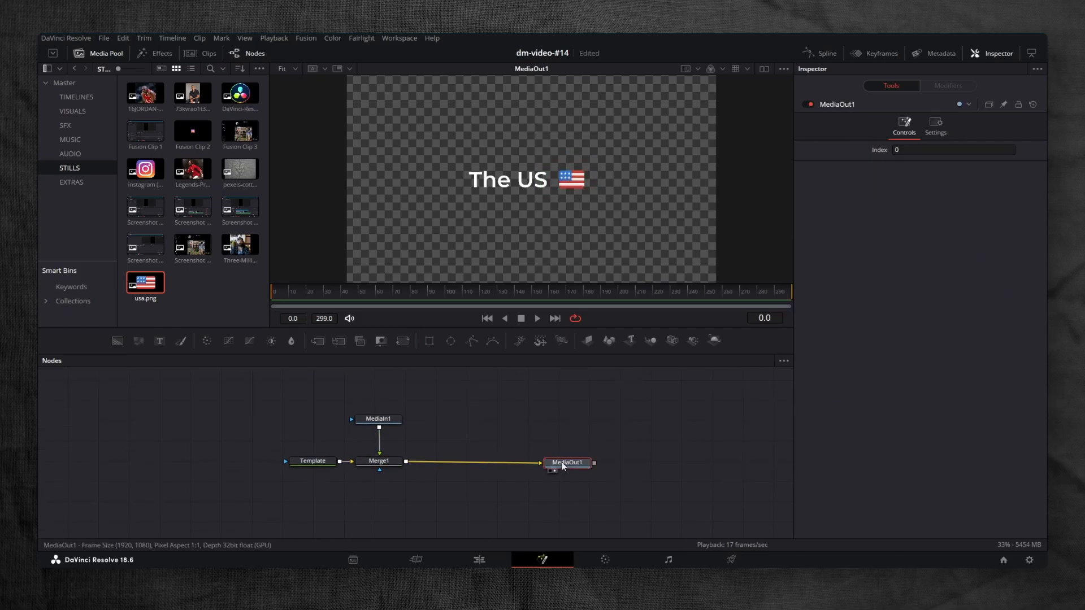
left_click(312, 460)
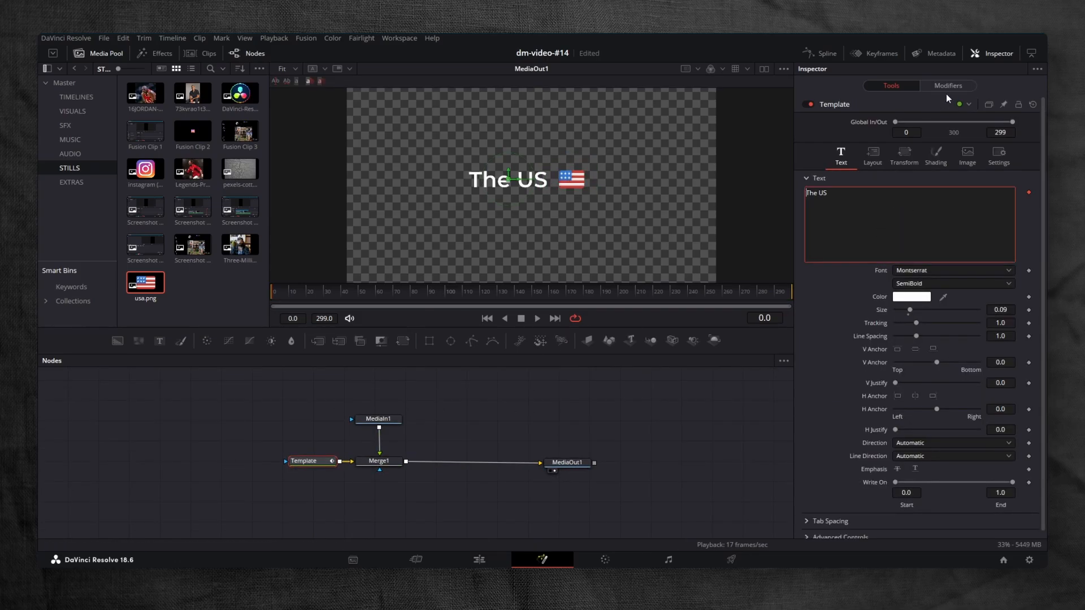
left_click(948, 85)
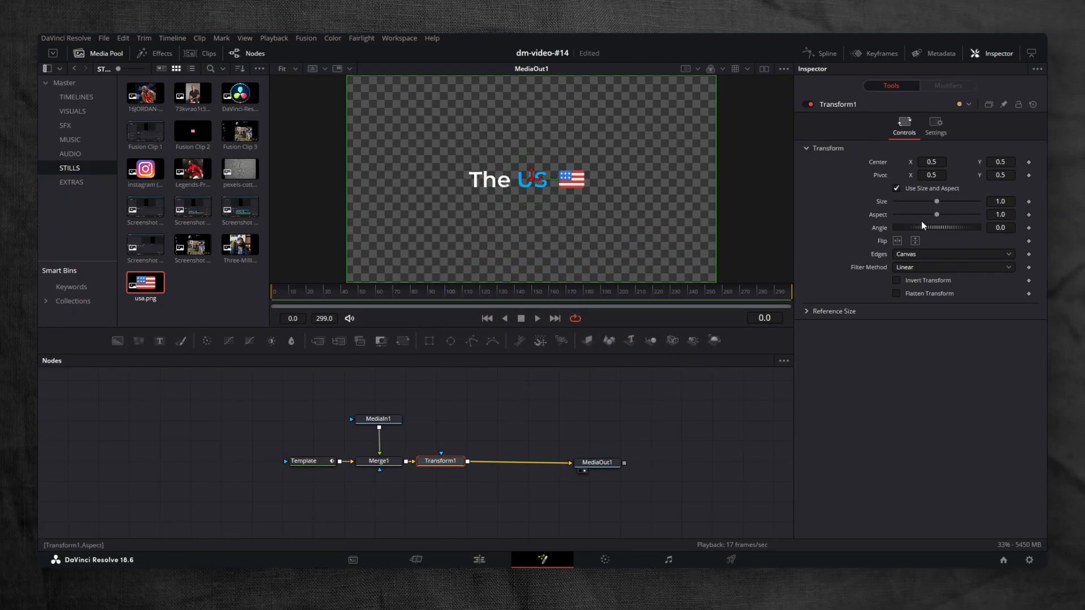
Keyframe the title's size from 0.849 at frame 0 to 1.0 at frame 35
left_click_drag(937, 200, 930, 201)
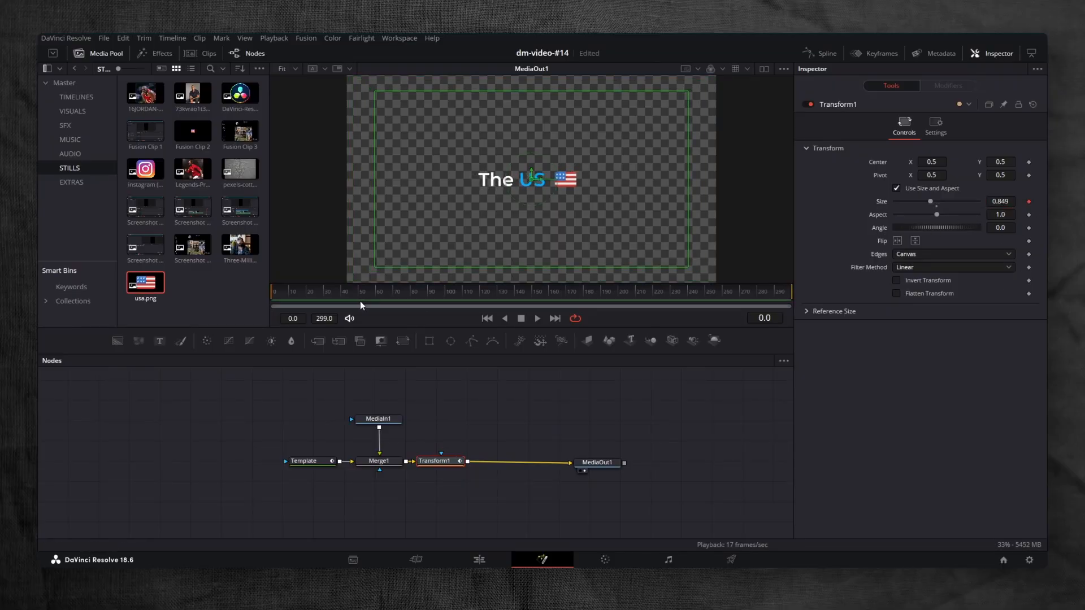
left_click(332, 292)
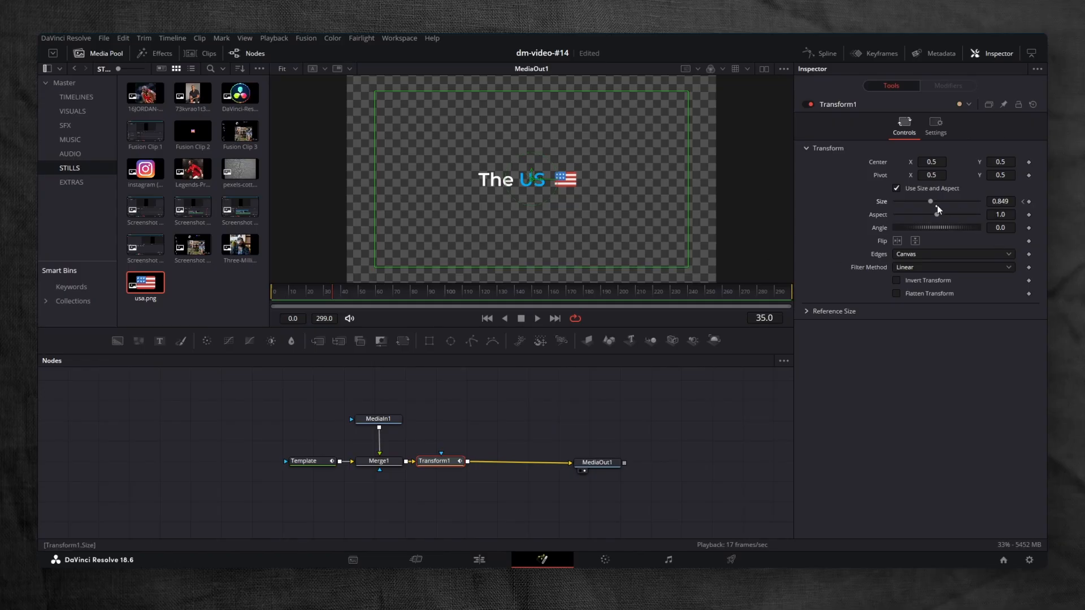
left_click_drag(930, 201, 936, 202)
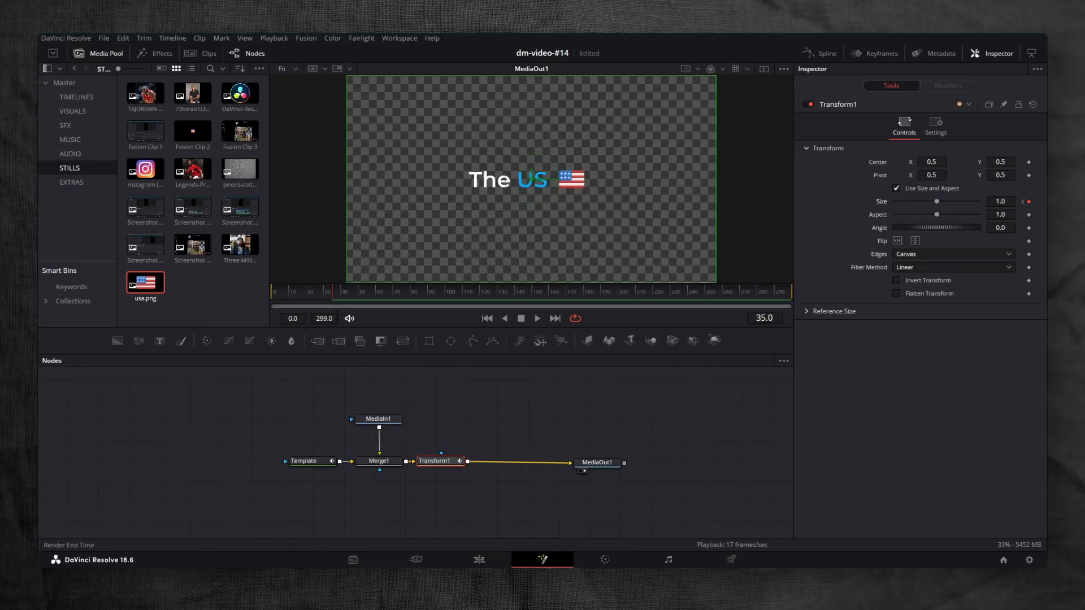
Check the flag and opacity settings, then enable motion blur on the Transform node
left_click(379, 461)
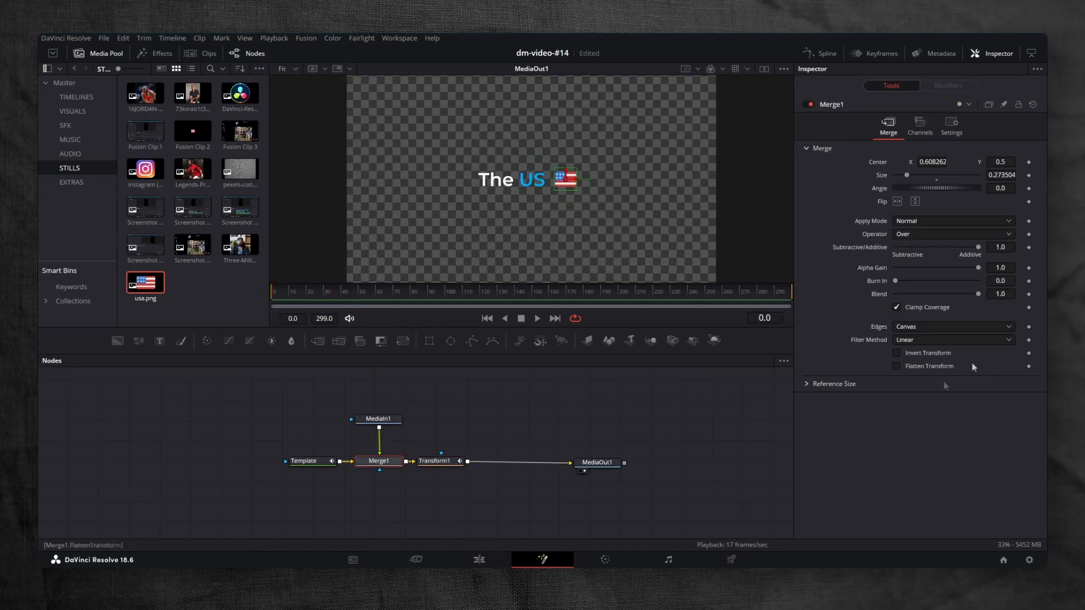
left_click(302, 461)
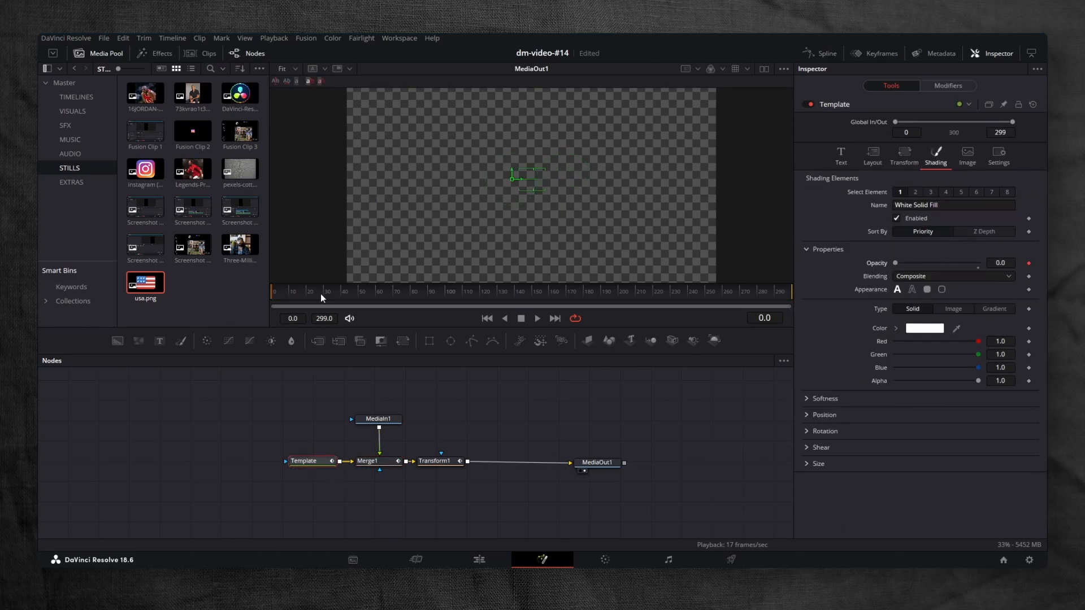
left_click(435, 460)
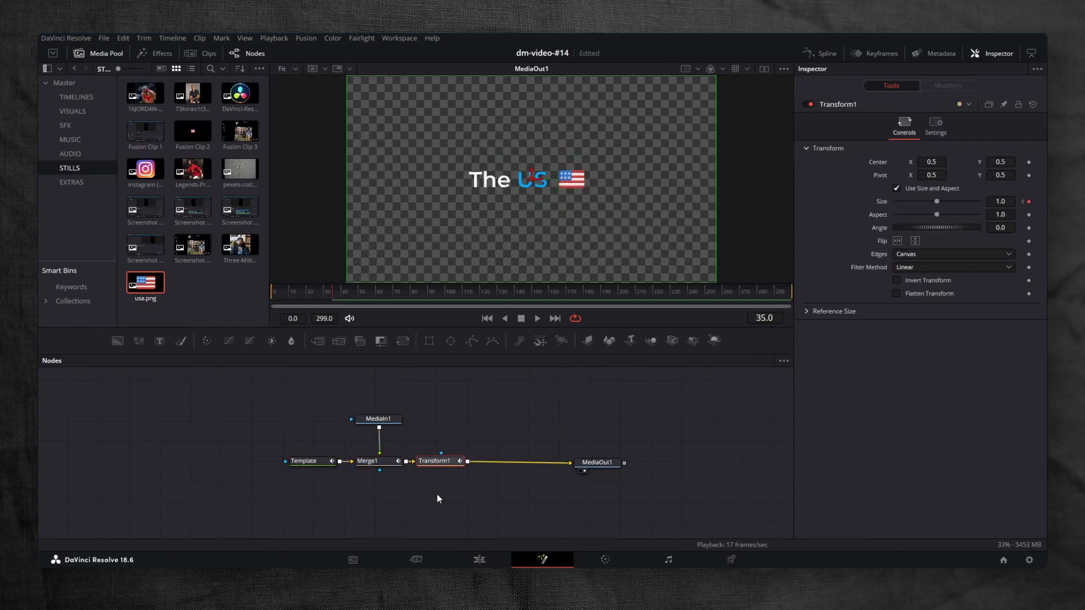
left_click(934, 124)
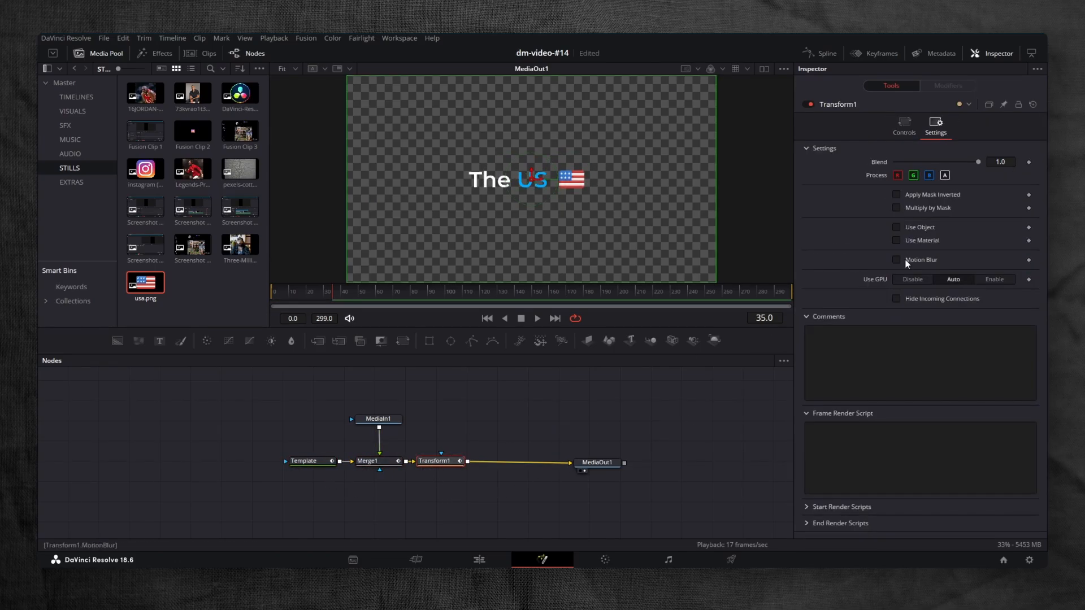
left_click(897, 259)
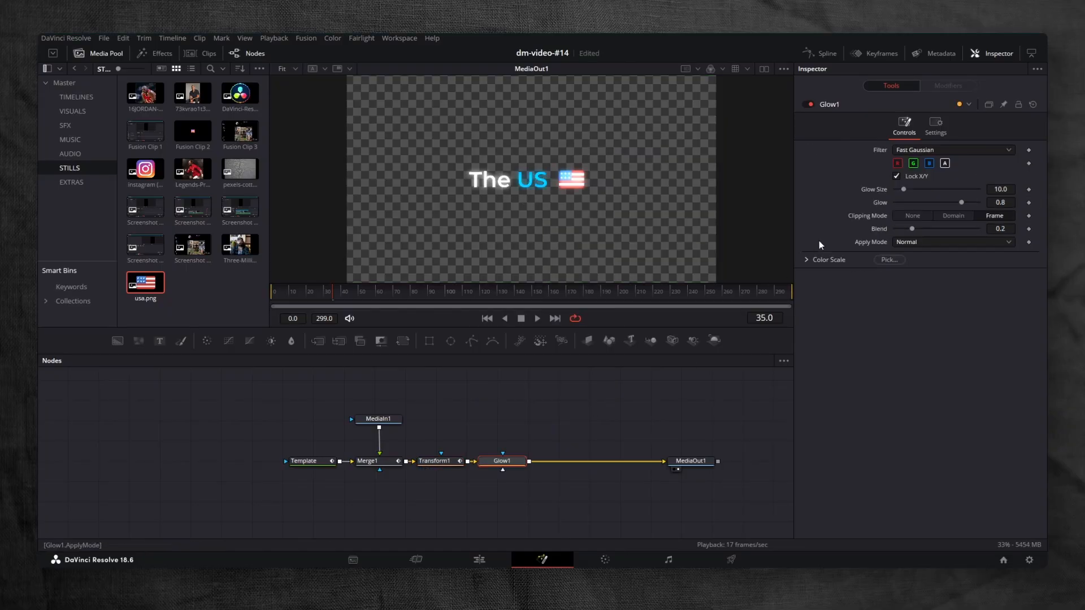
Enlarge the Glow size, then add CameraShake and reduce its strength and speed
left_click_drag(902, 190, 939, 189)
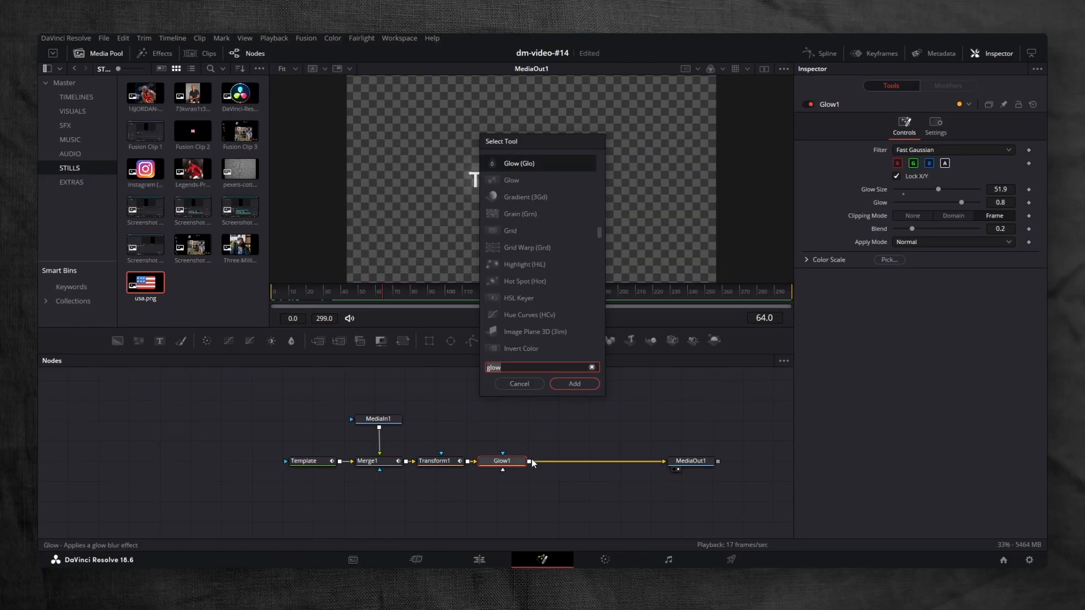
left_click(573, 384)
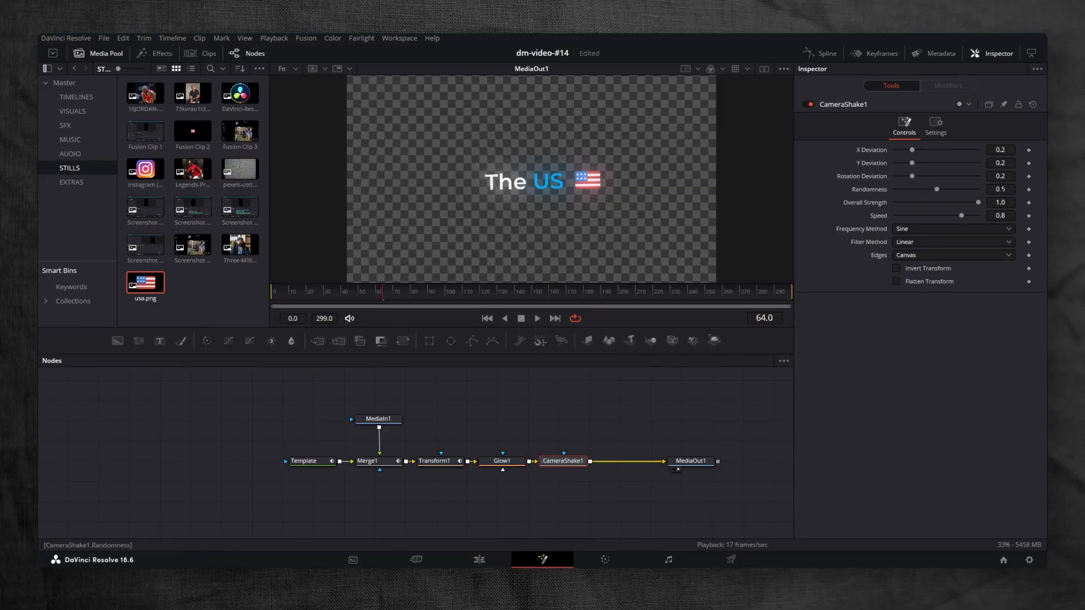
left_click_drag(936, 189, 899, 189)
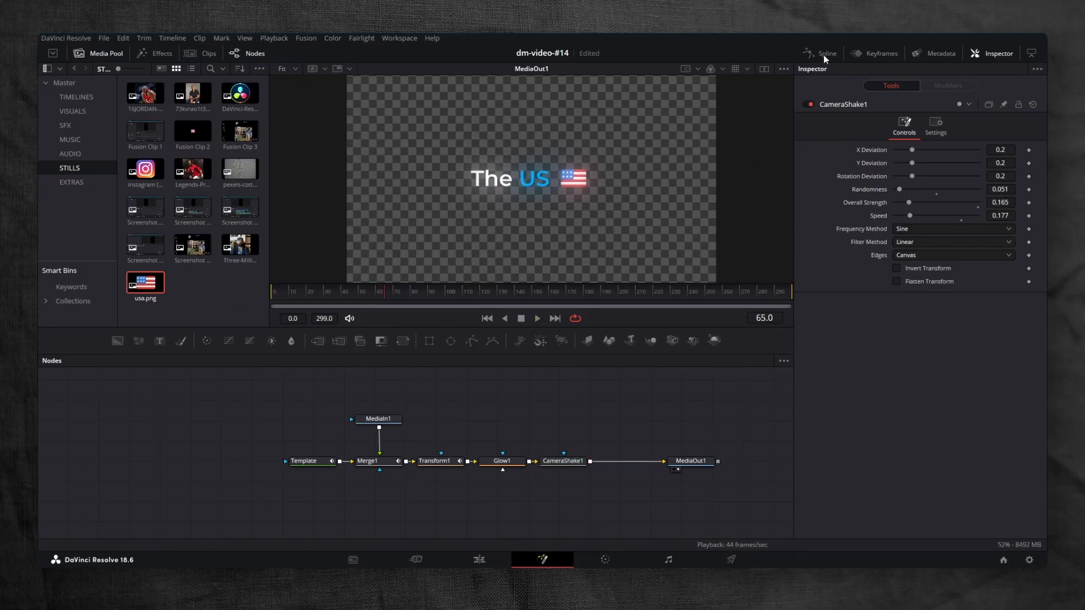
Review the keyframe curves in the Spline editor, then go back to the Edit page
left_click(826, 53)
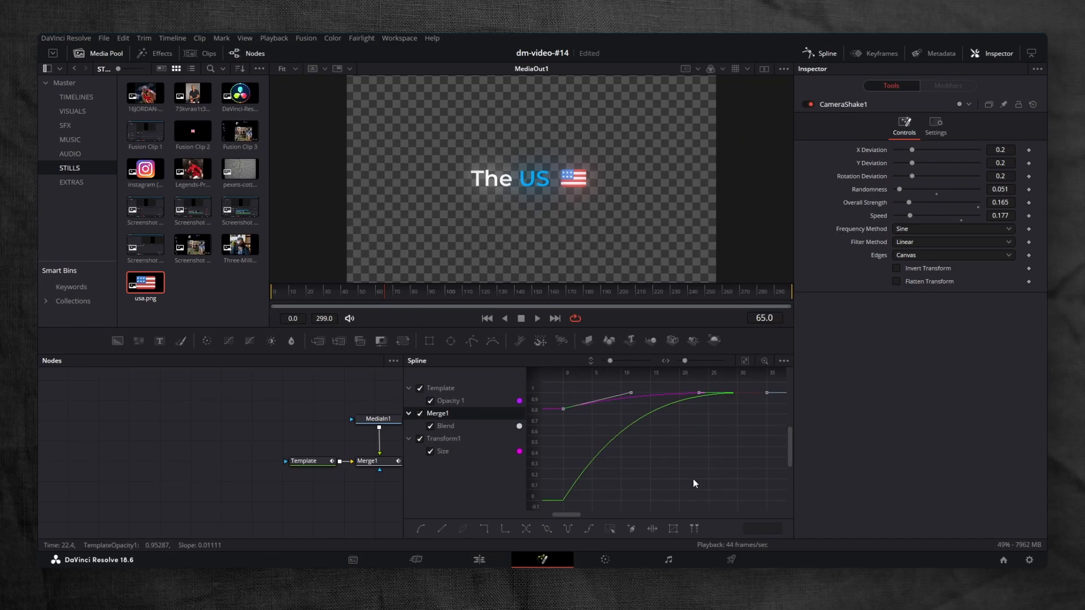
left_click(478, 559)
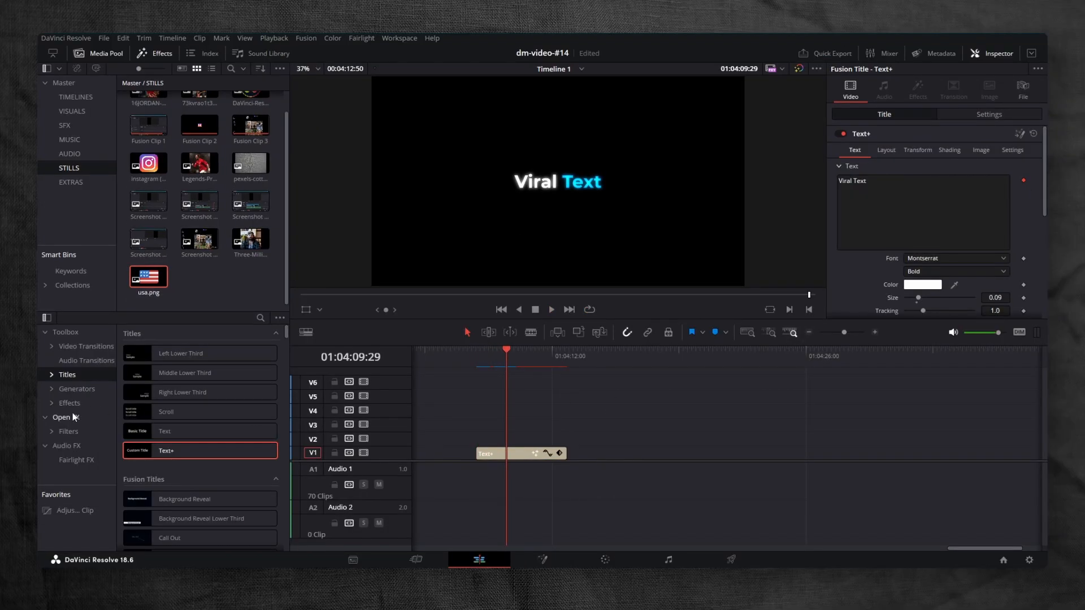
Apply Fast Noise with the Water Surface preset to the Viral Text clip and preview it
type("fas")
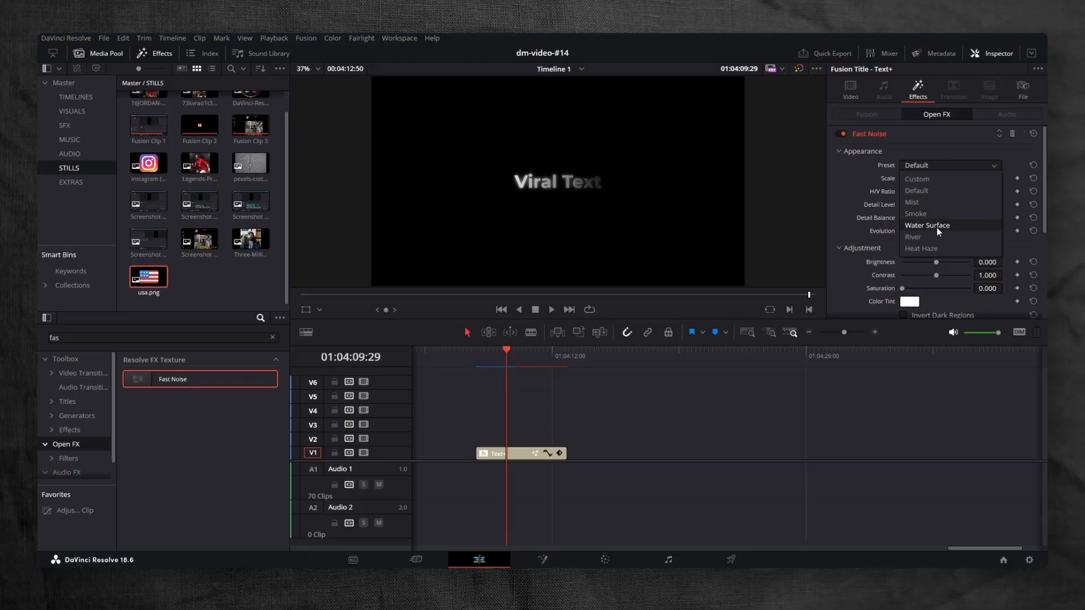
left_click(927, 225)
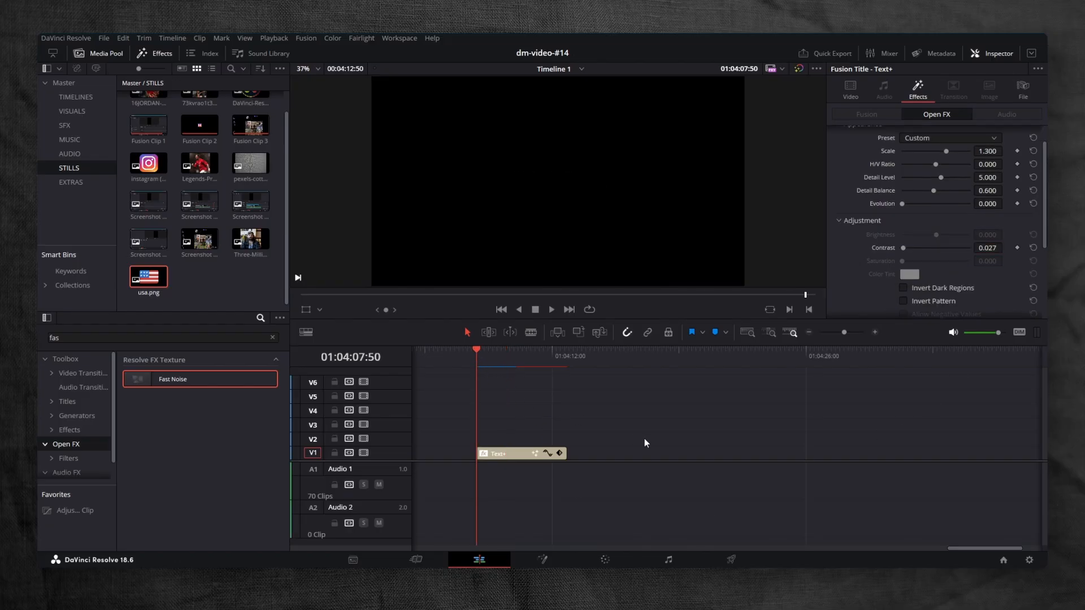
left_click(551, 309)
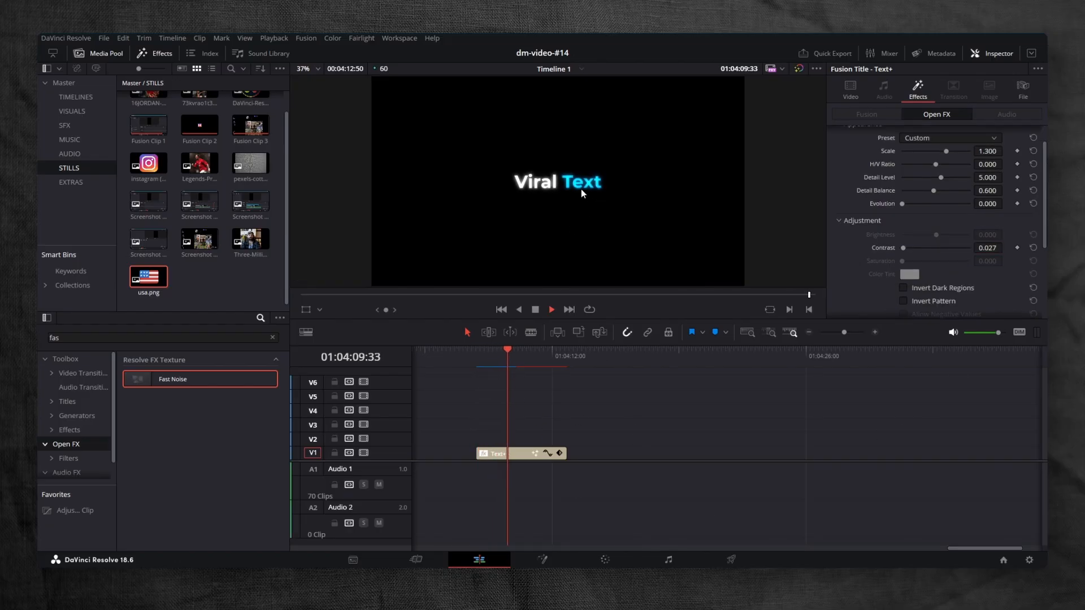